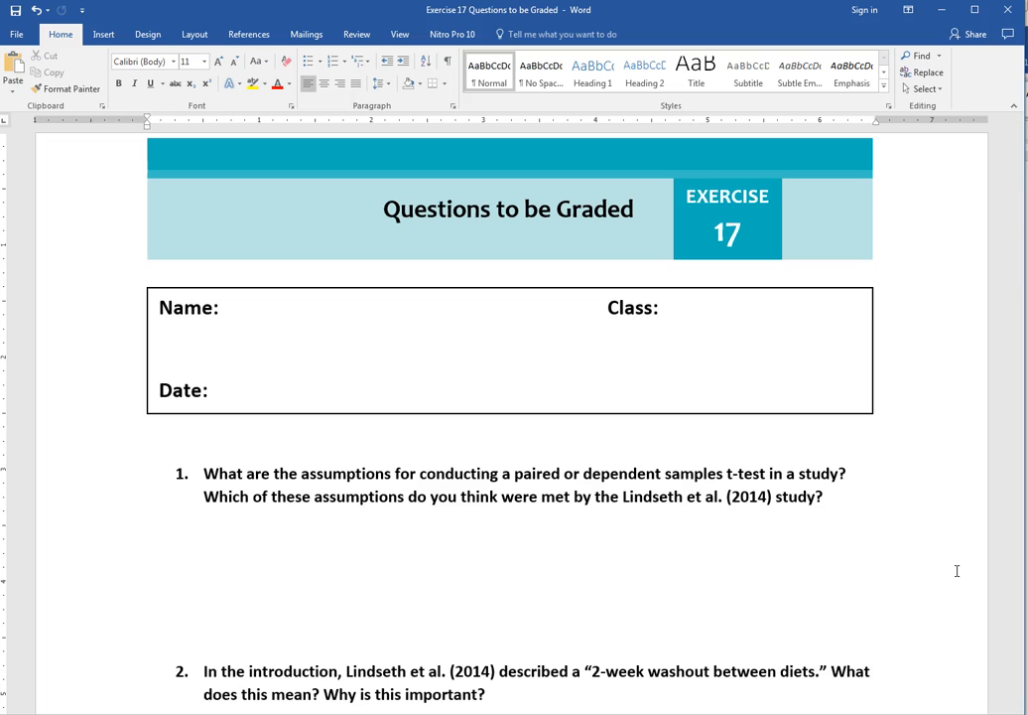
Scroll down to question 2, about the 2-week washout between diets
{"action": "left_click", "coordinate": [148, 635]}
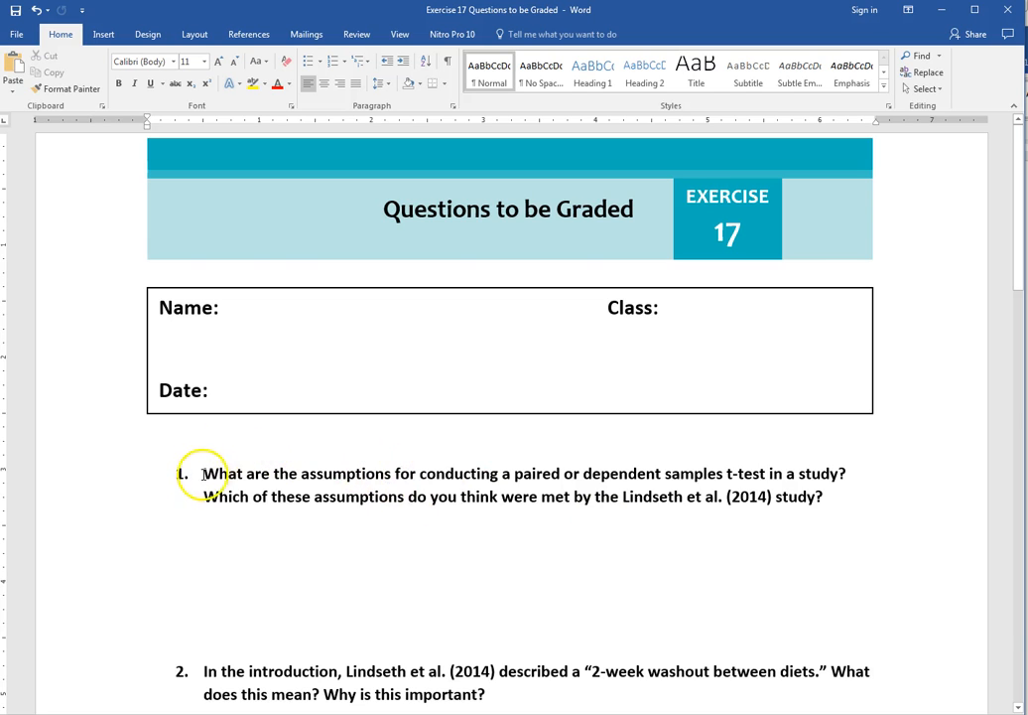
{"action": "mouse_move", "coordinate": [360, 473]}
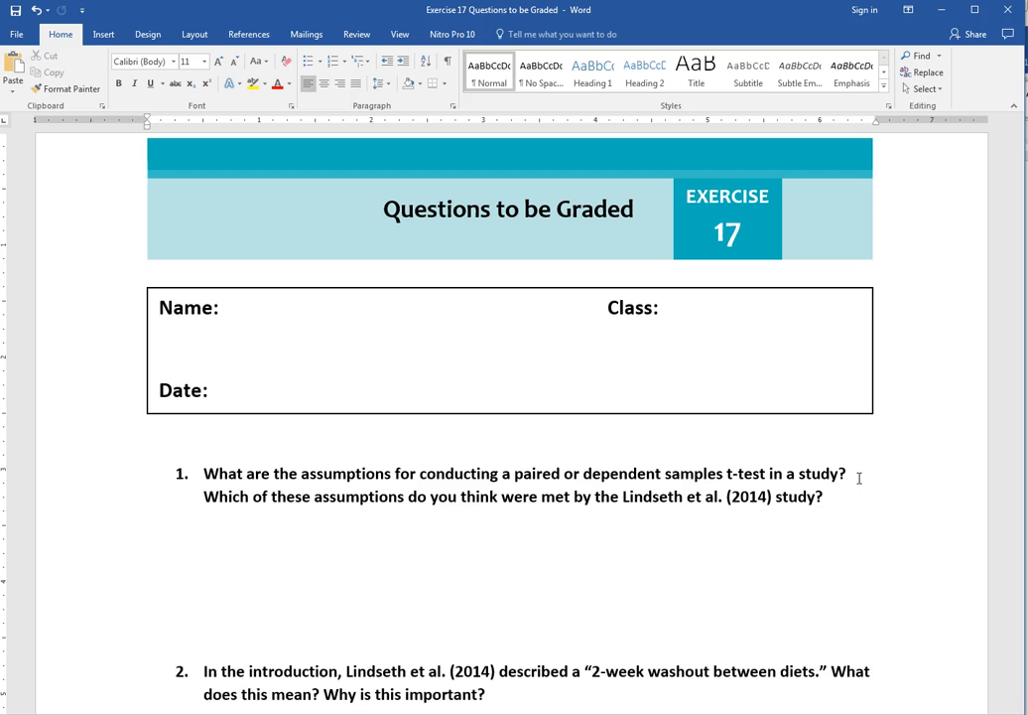
{"action": "left_click", "coordinate": [149, 635]}
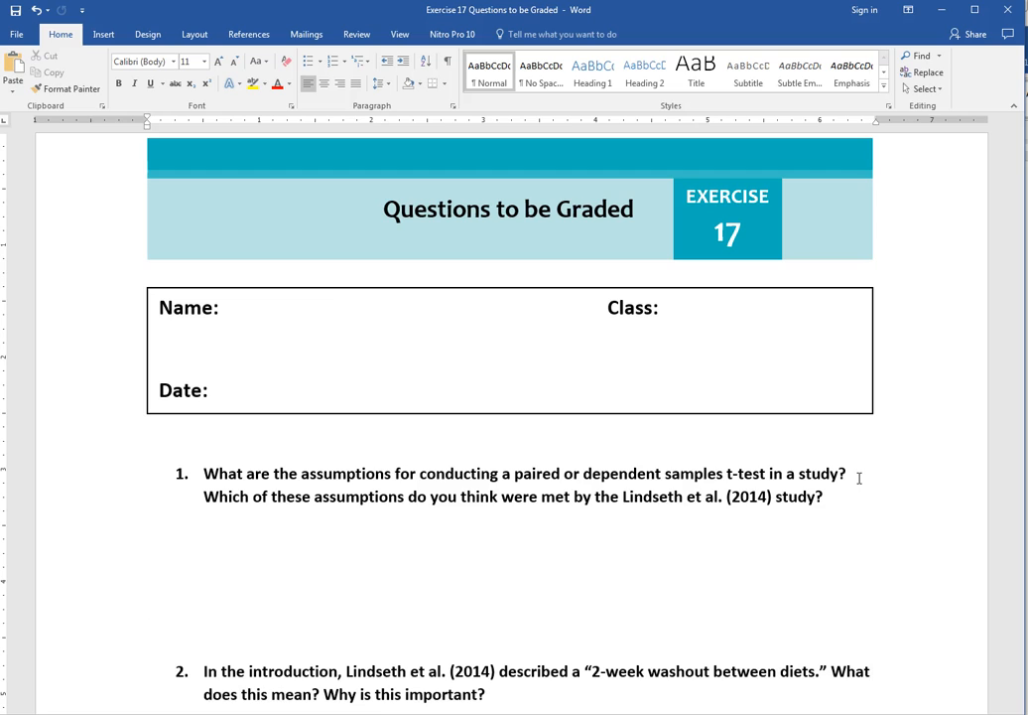
{"action": "left_click", "coordinate": [149, 635]}
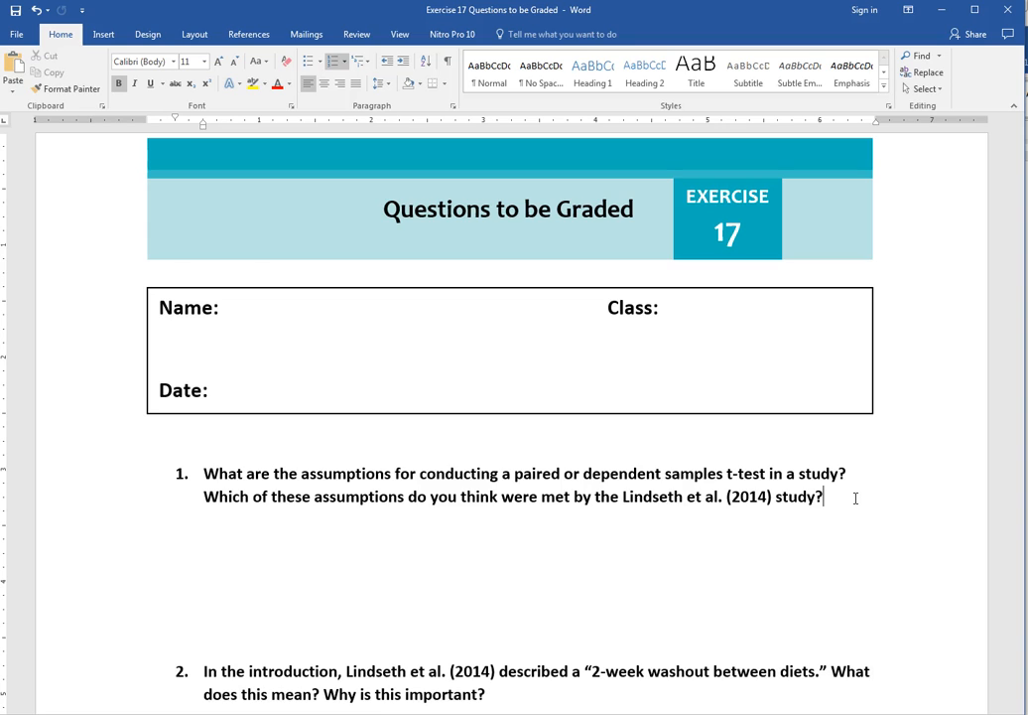
{"action": "scroll", "scroll_direction": "down", "scroll_amount": 3}
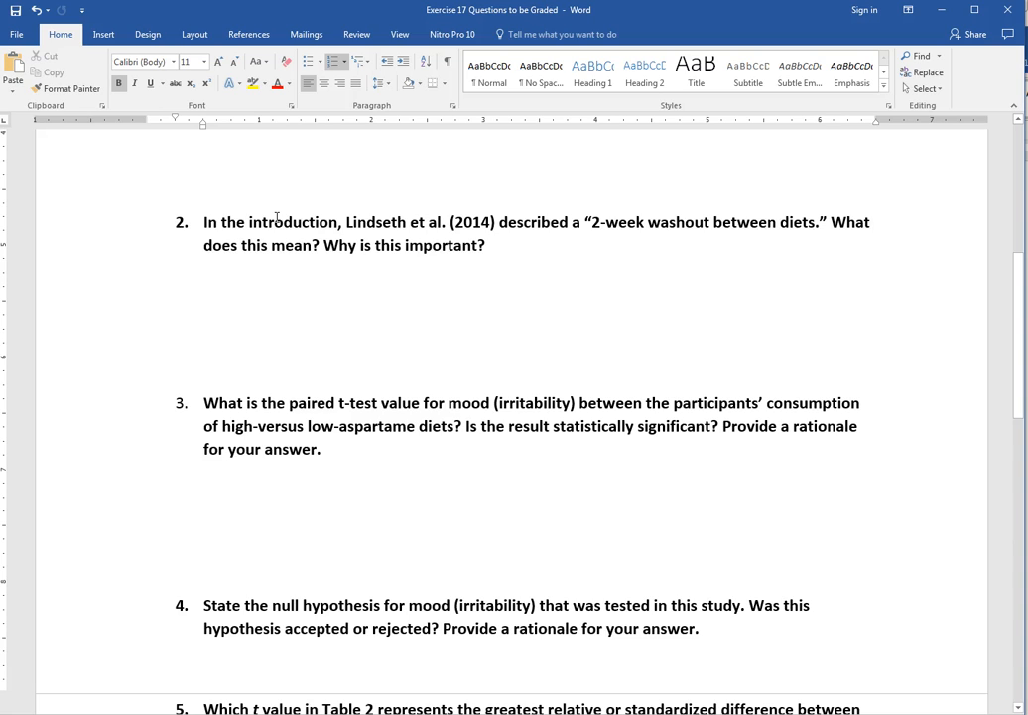
{"action": "mouse_move", "coordinate": [283, 202]}
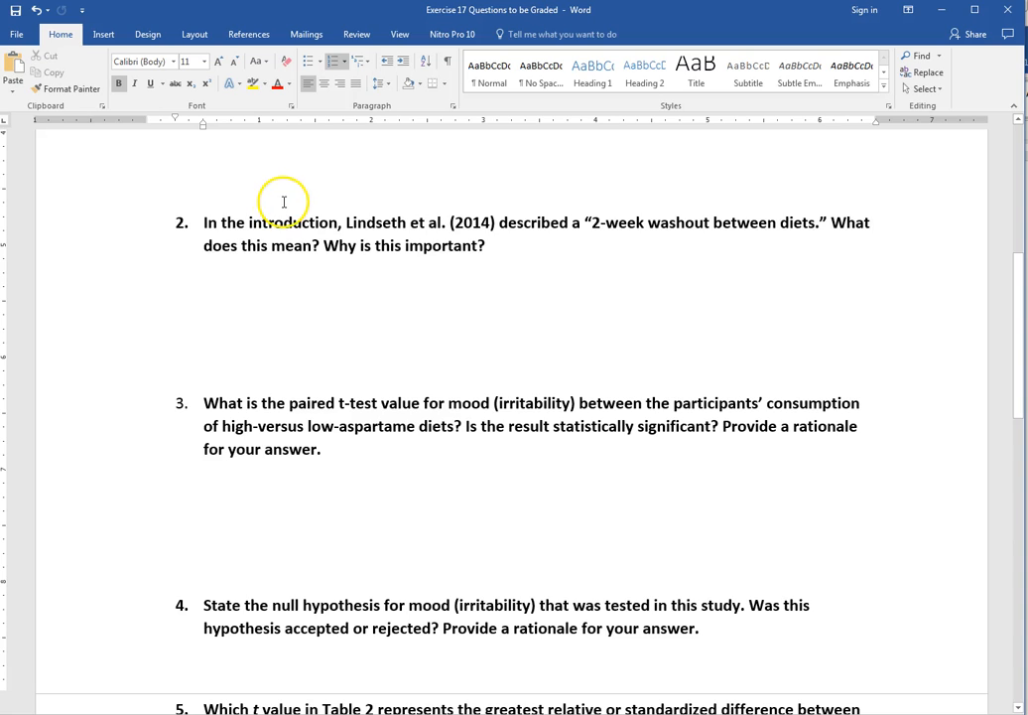
{"action": "mouse_move", "coordinate": [500, 243]}
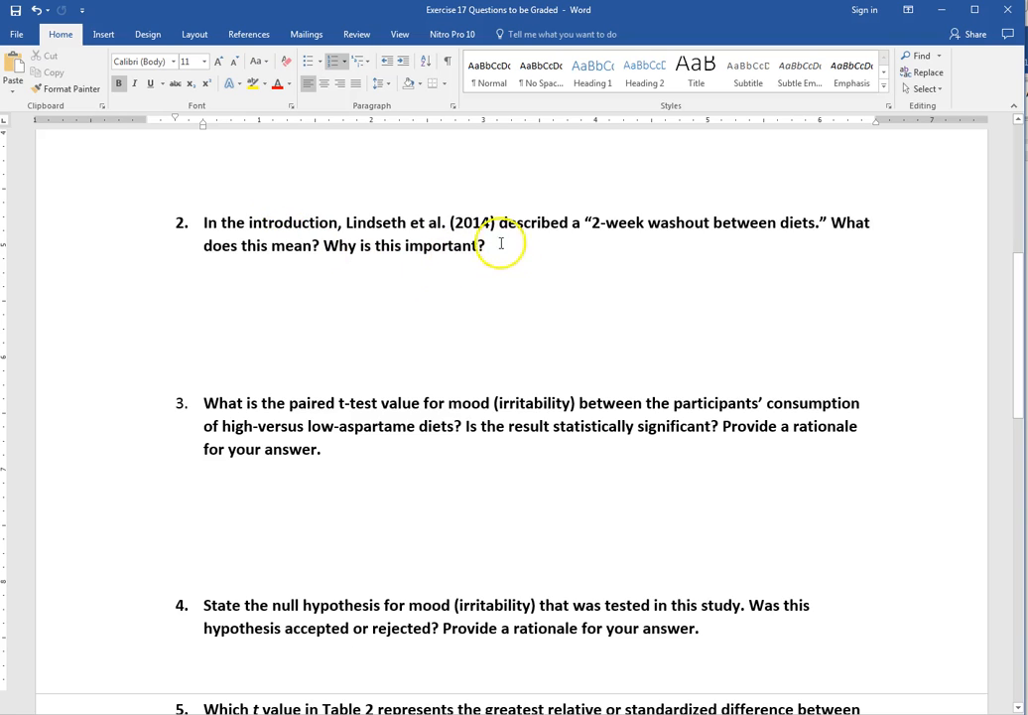
Scroll down to question 3, about the paired t-test value for mood
{"action": "scroll", "scroll_direction": "down", "scroll_amount": 3}
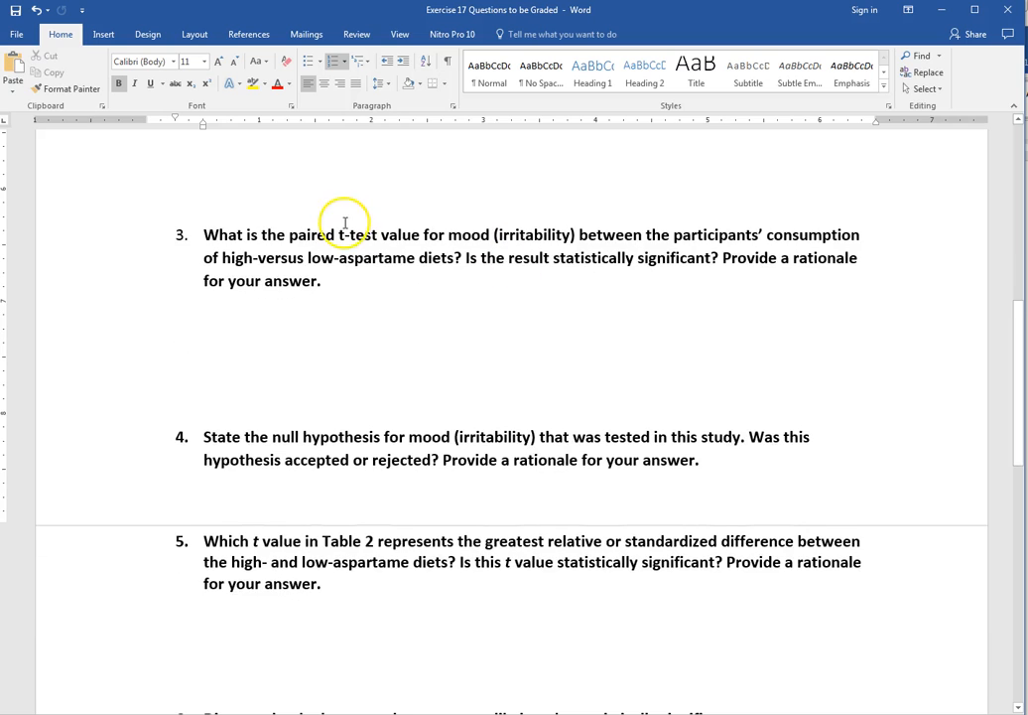
{"action": "mouse_move", "coordinate": [211, 234]}
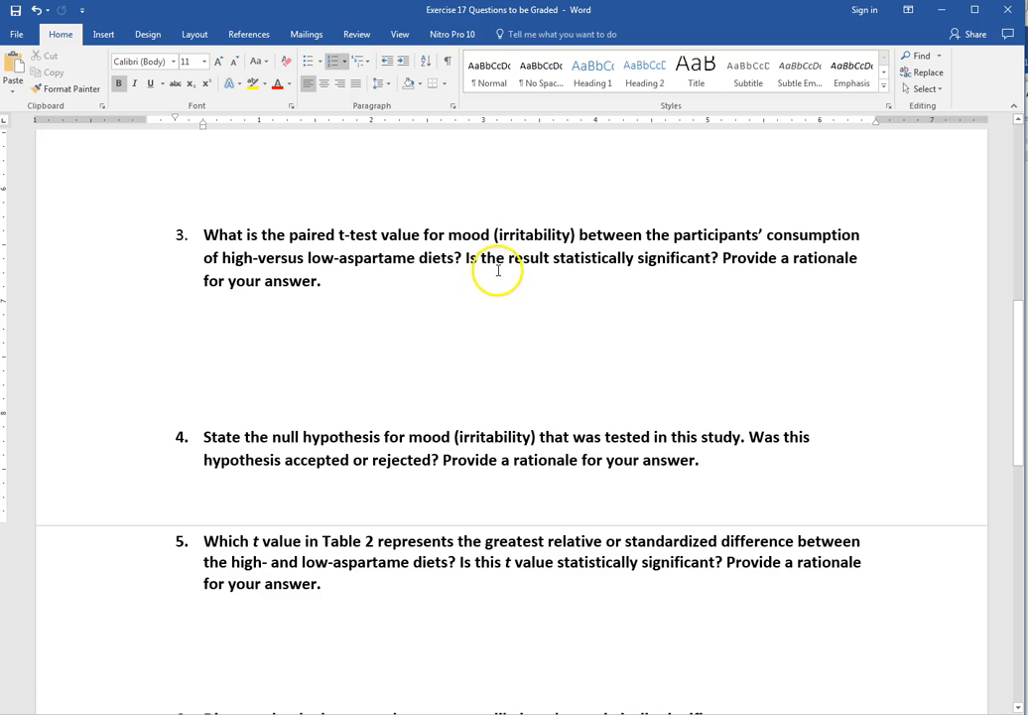
{"action": "mouse_move", "coordinate": [702, 259]}
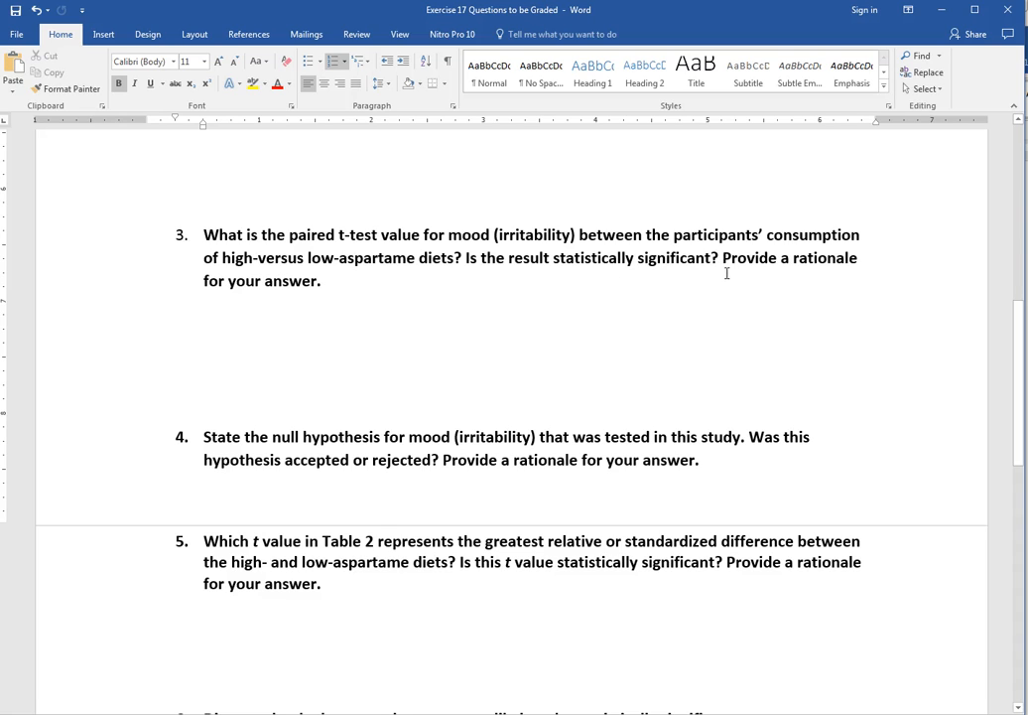
{"action": "mouse_move", "coordinate": [731, 291]}
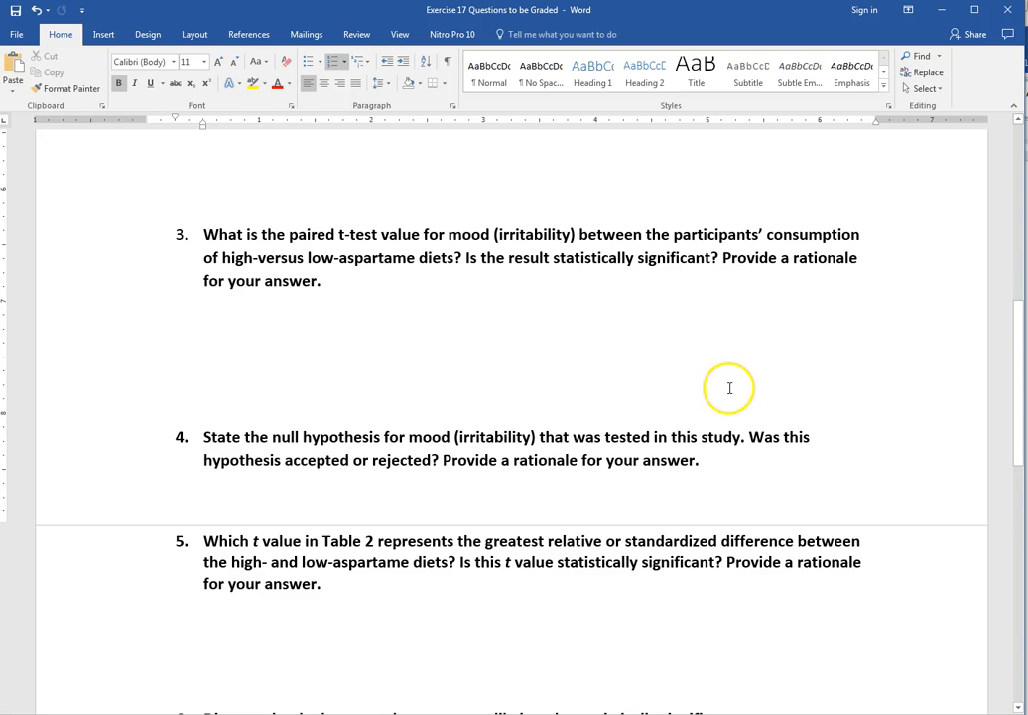
Scroll to question 4 on the mood null hypothesis, revealing questions 5–8
{"action": "scroll", "scroll_direction": "down", "scroll_amount": 3}
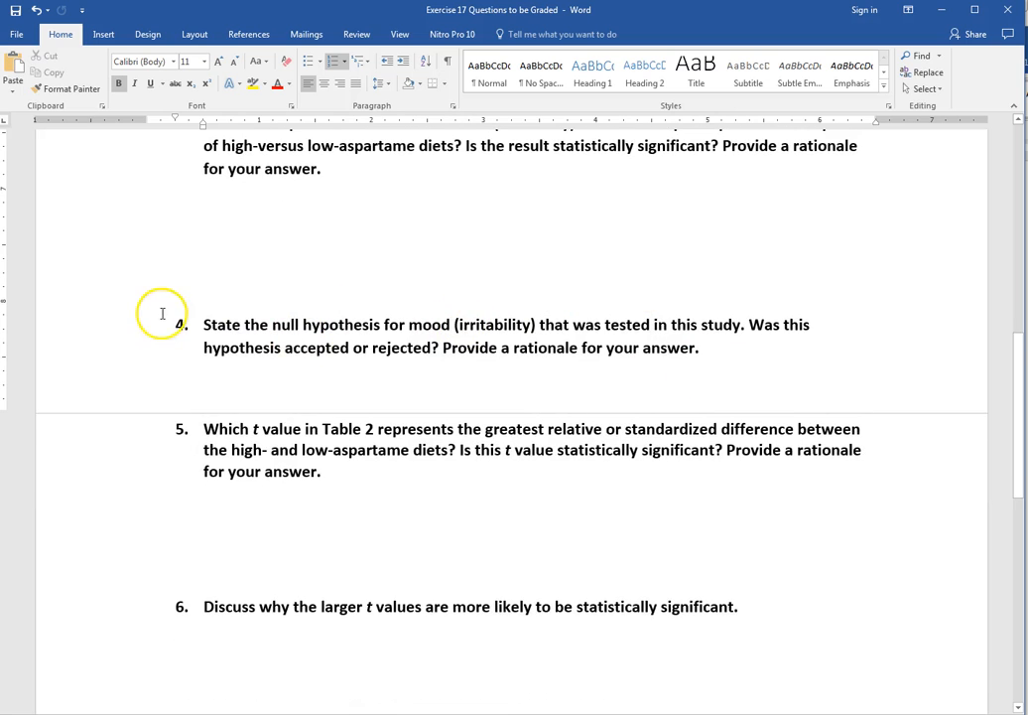
{"action": "mouse_move", "coordinate": [392, 306]}
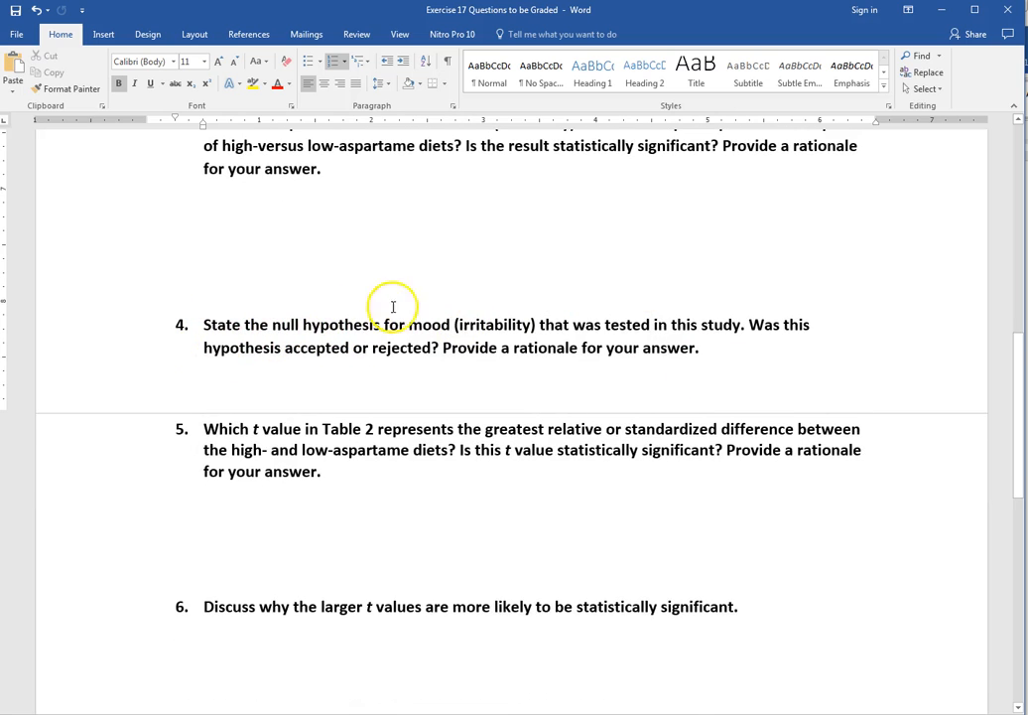
{"action": "mouse_move", "coordinate": [592, 326]}
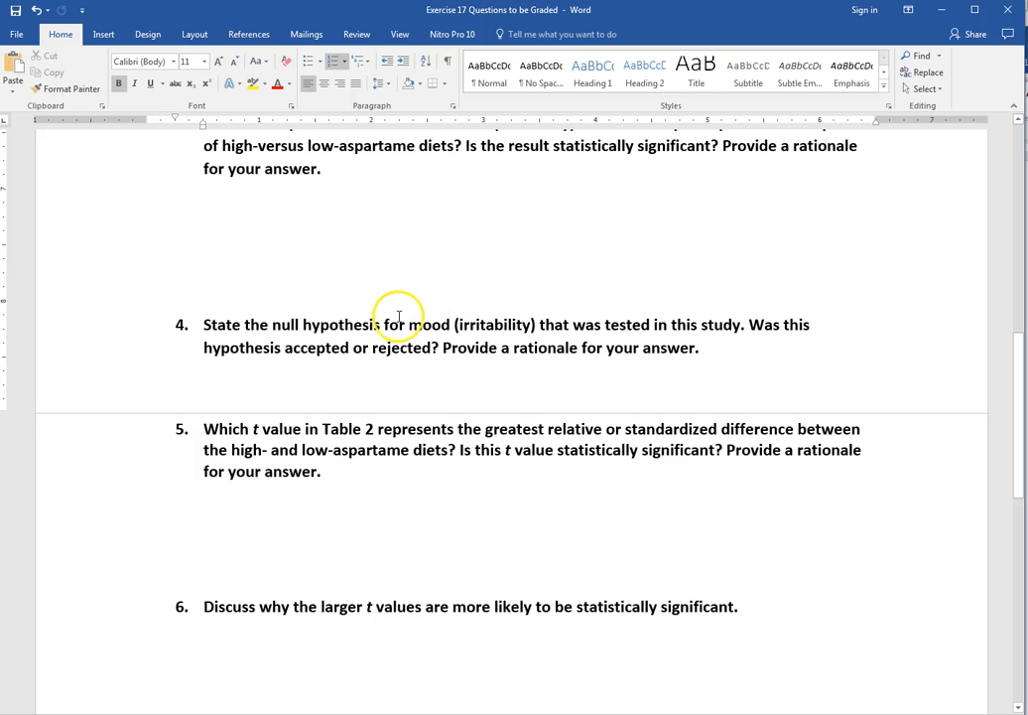
{"action": "mouse_move", "coordinate": [481, 326]}
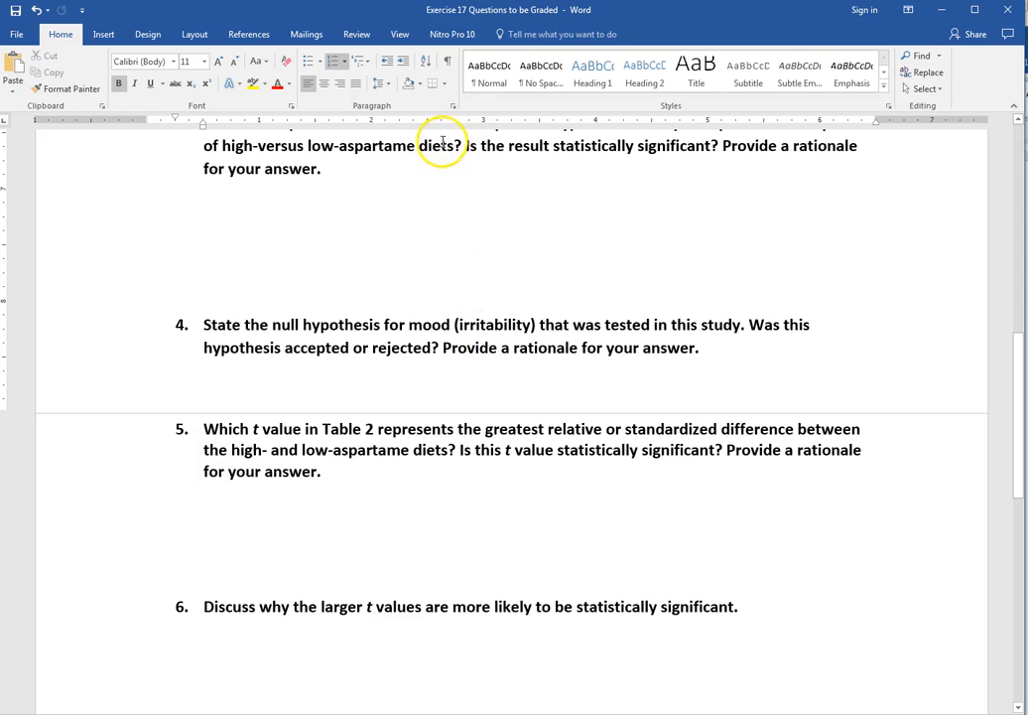
{"action": "mouse_move", "coordinate": [487, 145]}
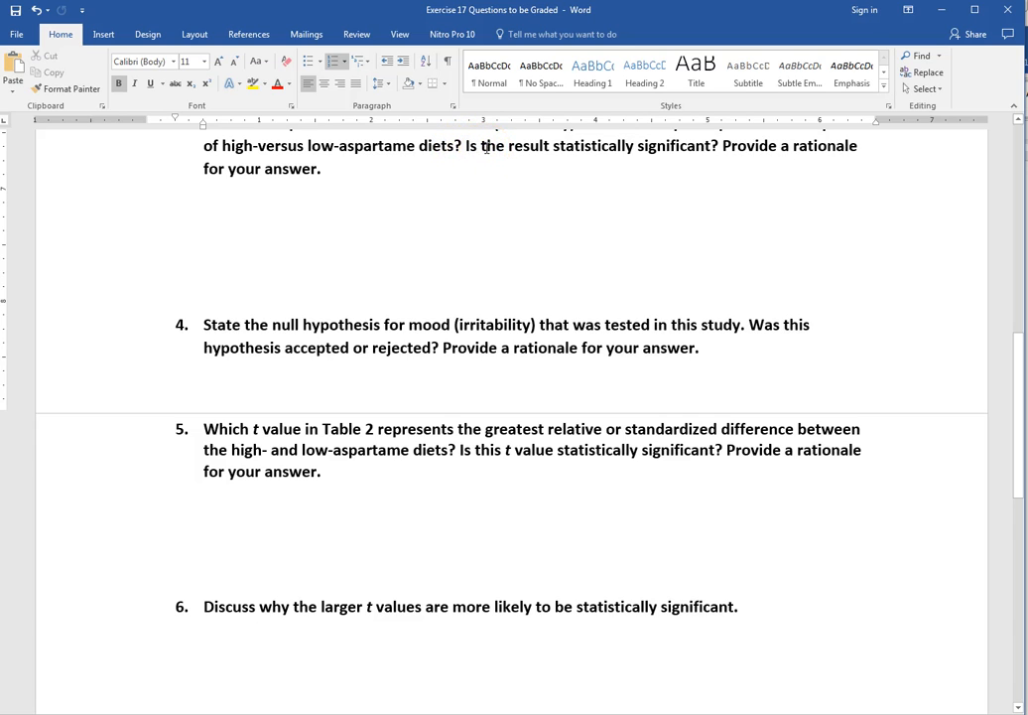
{"action": "mouse_move", "coordinate": [362, 336]}
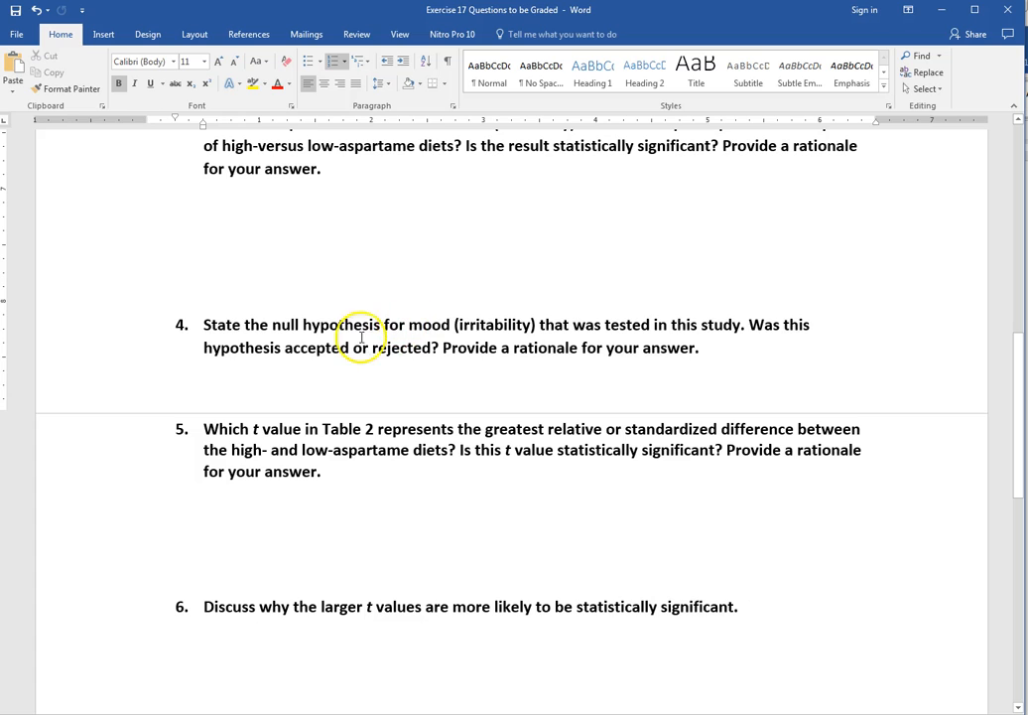
{"action": "mouse_move", "coordinate": [324, 348]}
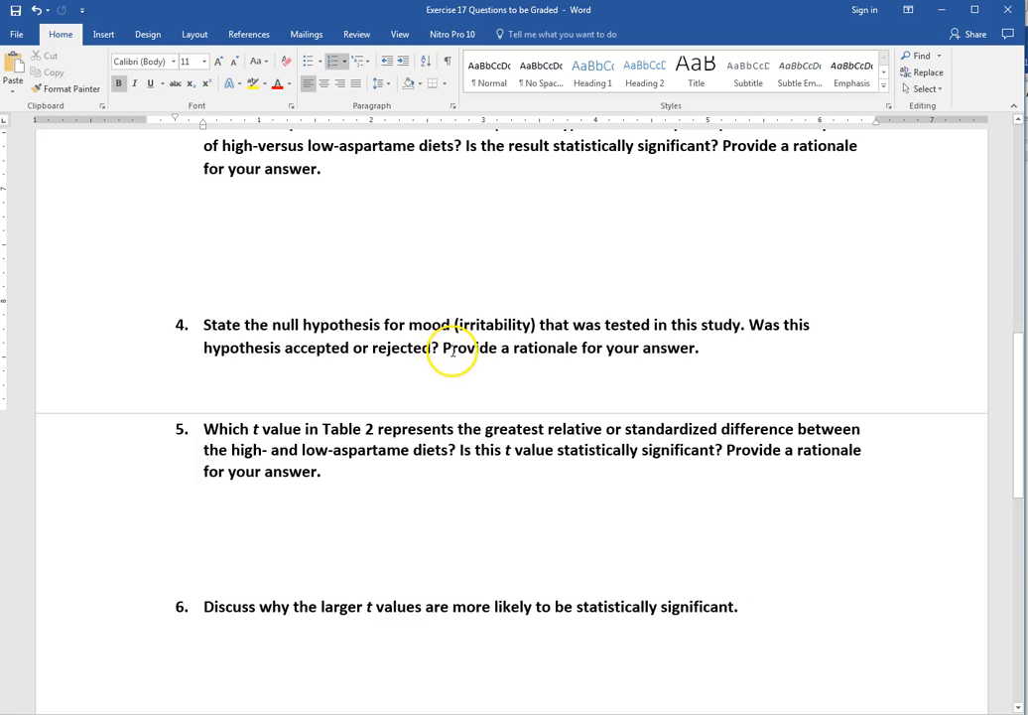
{"action": "mouse_move", "coordinate": [488, 355]}
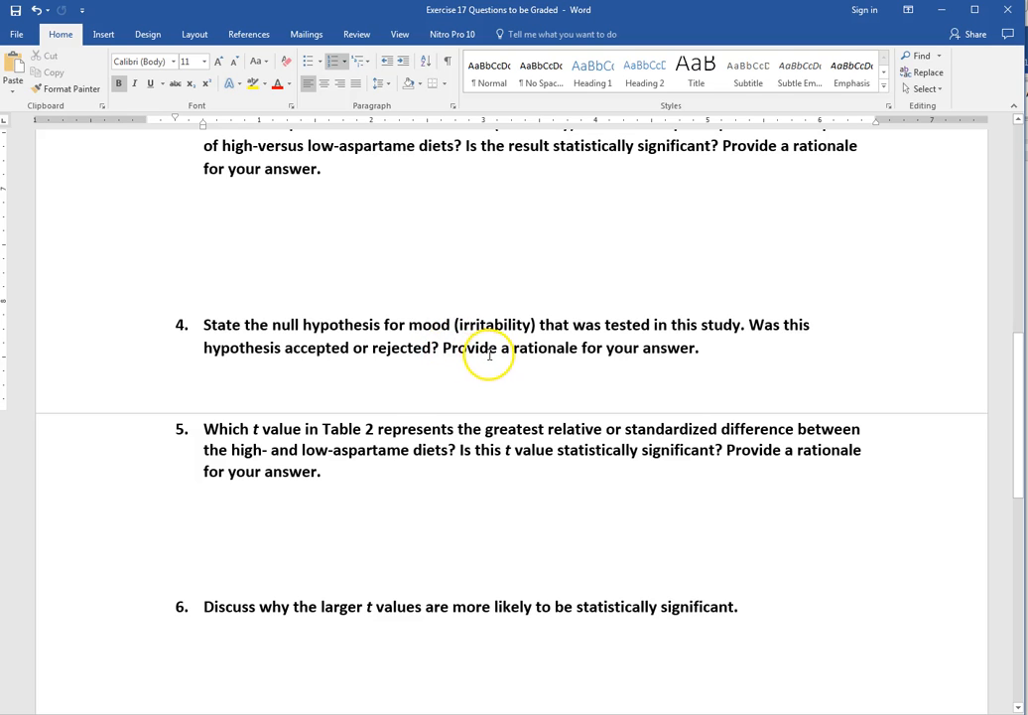
{"action": "mouse_move", "coordinate": [660, 350]}
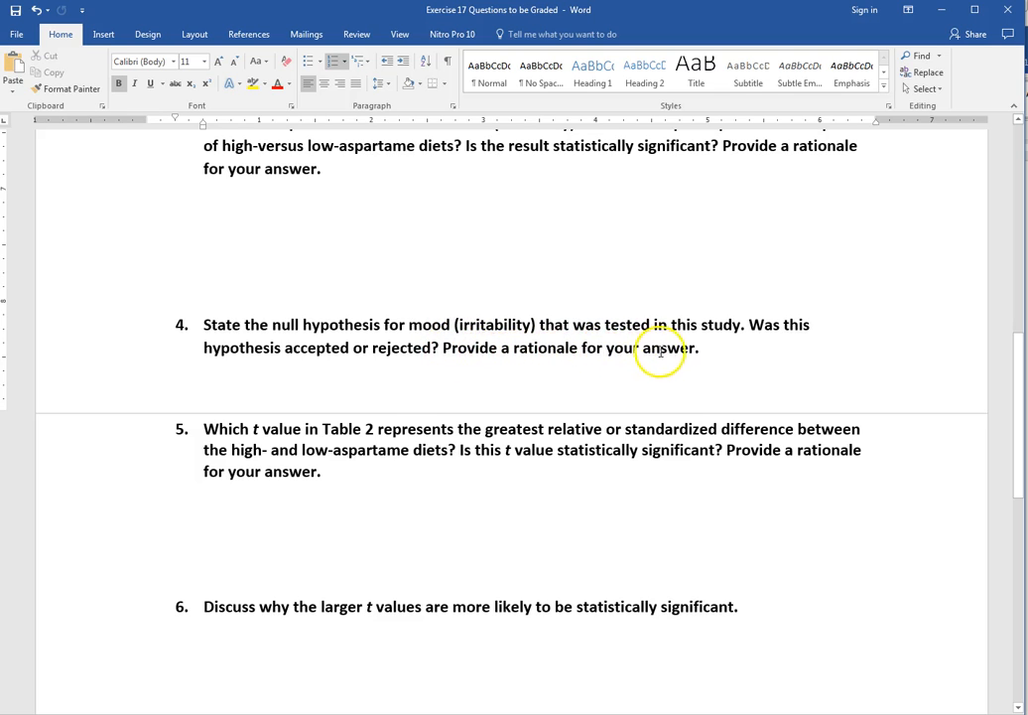
{"action": "mouse_move", "coordinate": [736, 359]}
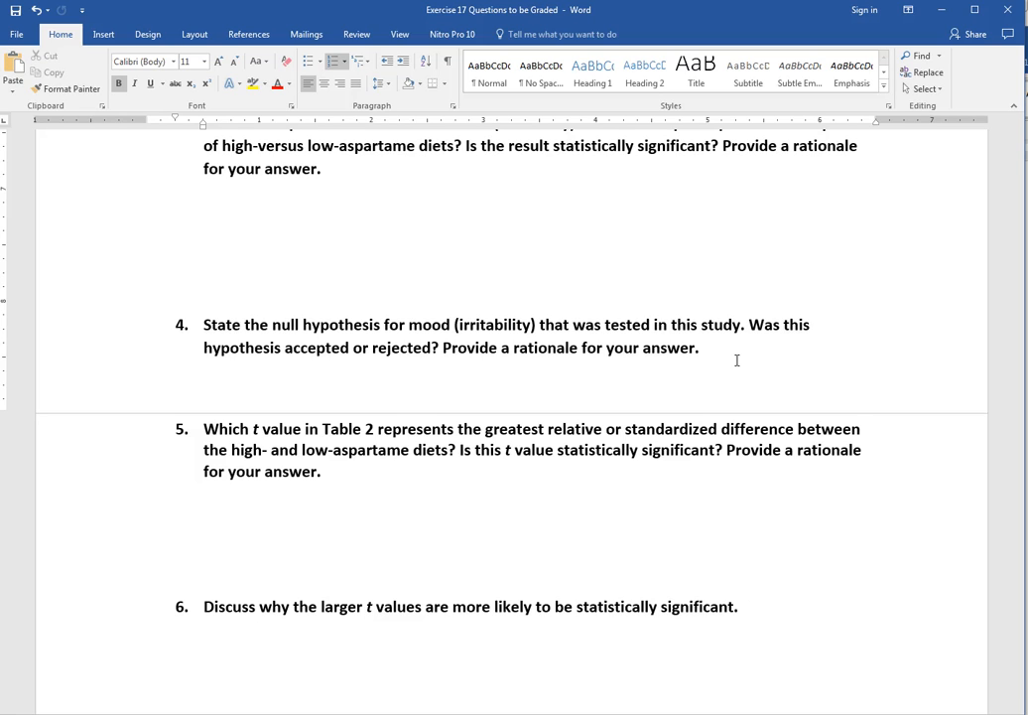
{"action": "left_click", "coordinate": [699, 347]}
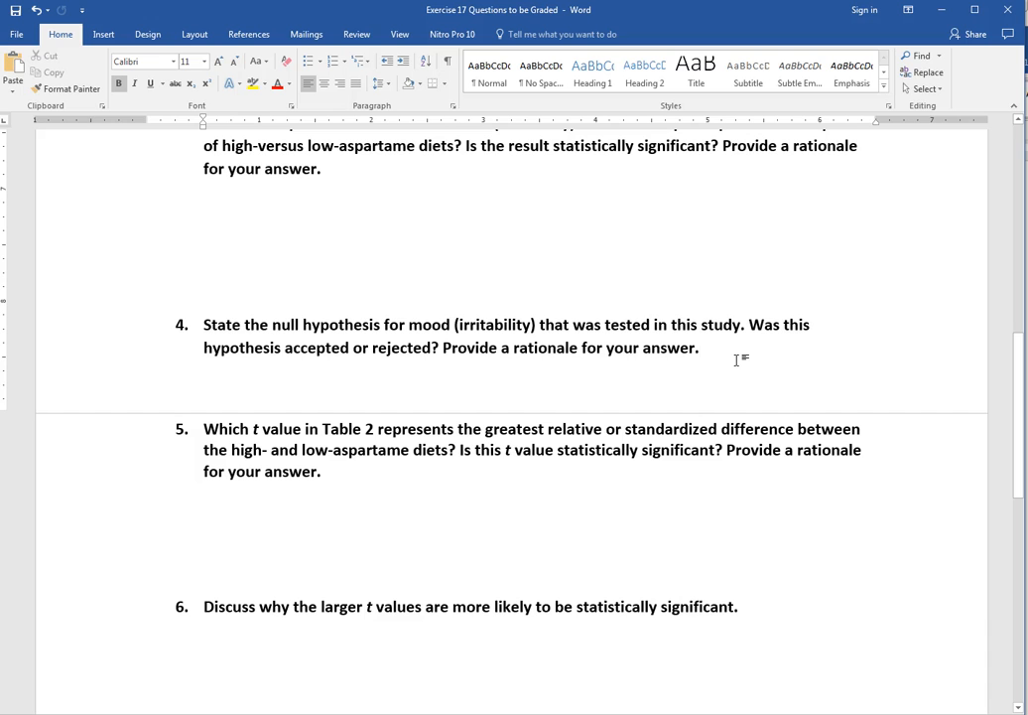
{"action": "scroll", "scroll_direction": "down", "scroll_amount": 3}
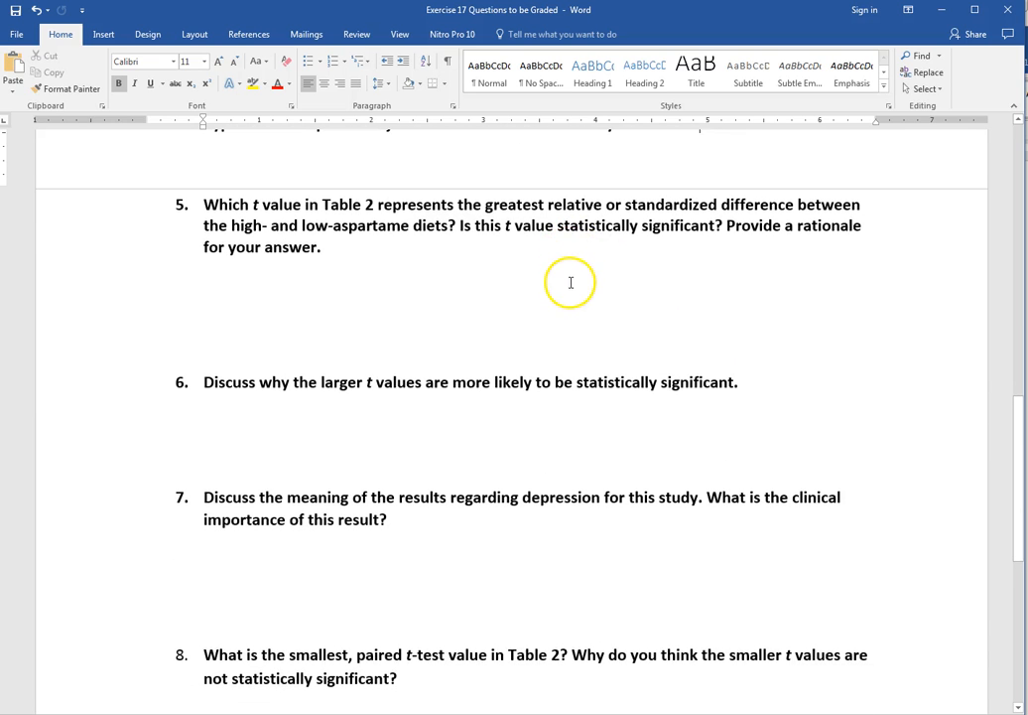
{"action": "mouse_move", "coordinate": [570, 285]}
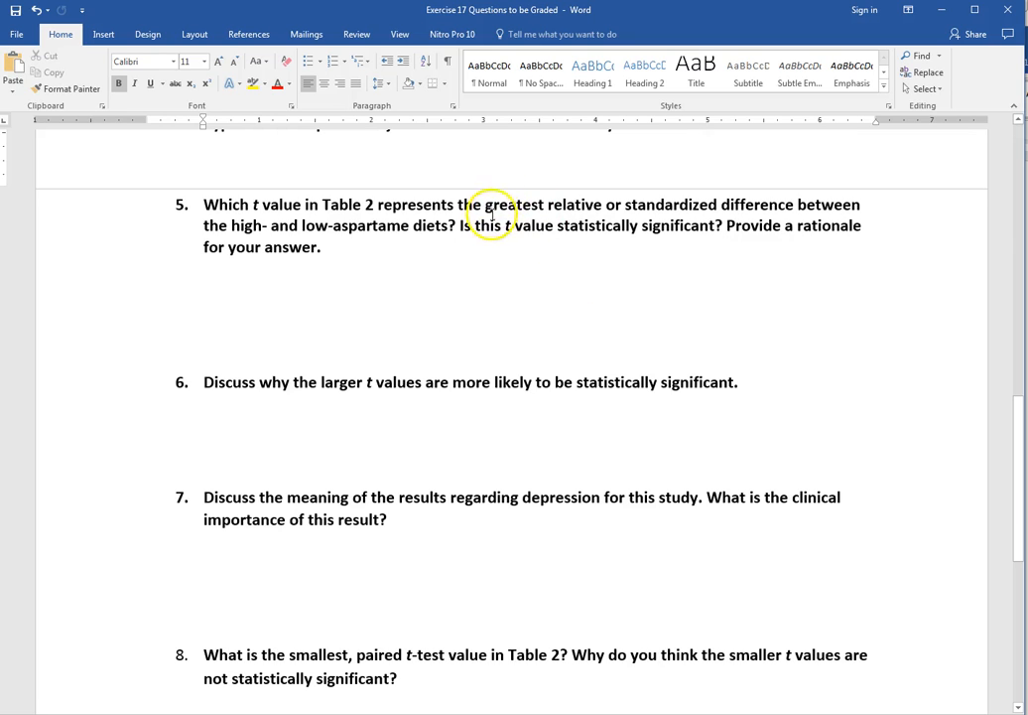
{"action": "mouse_move", "coordinate": [651, 226]}
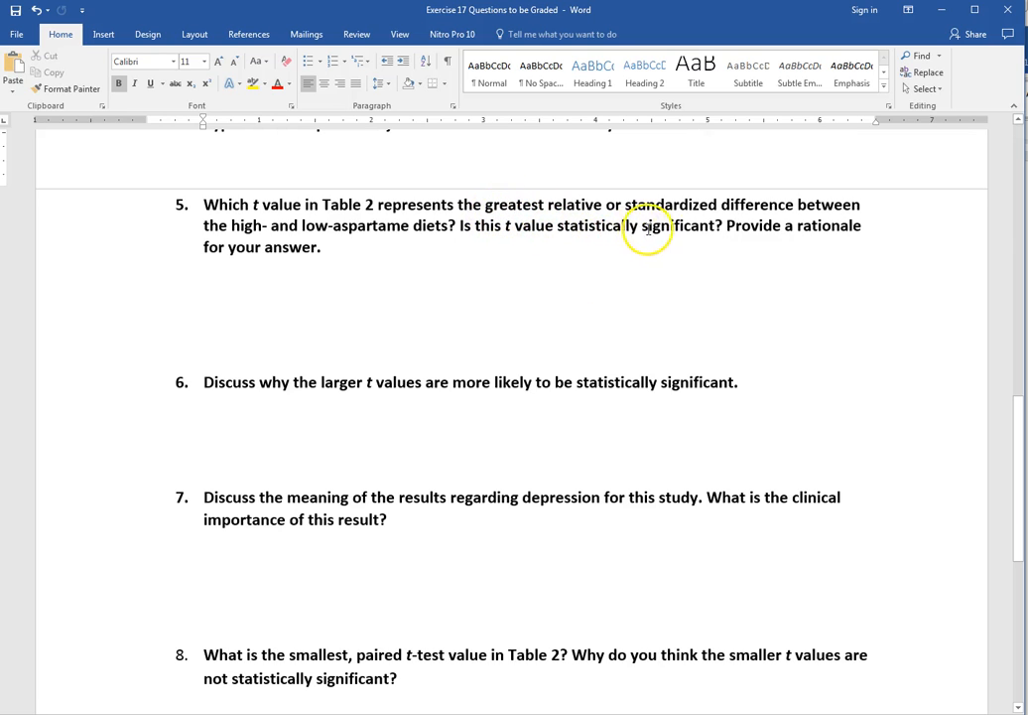
{"action": "mouse_move", "coordinate": [725, 218]}
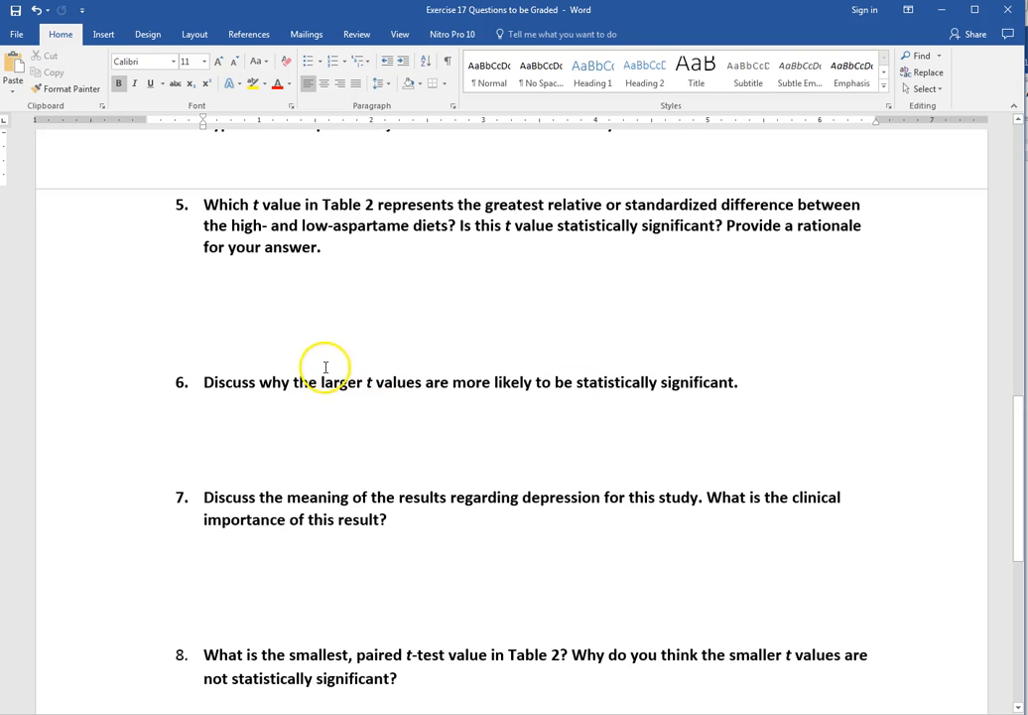
{"action": "mouse_move", "coordinate": [507, 379]}
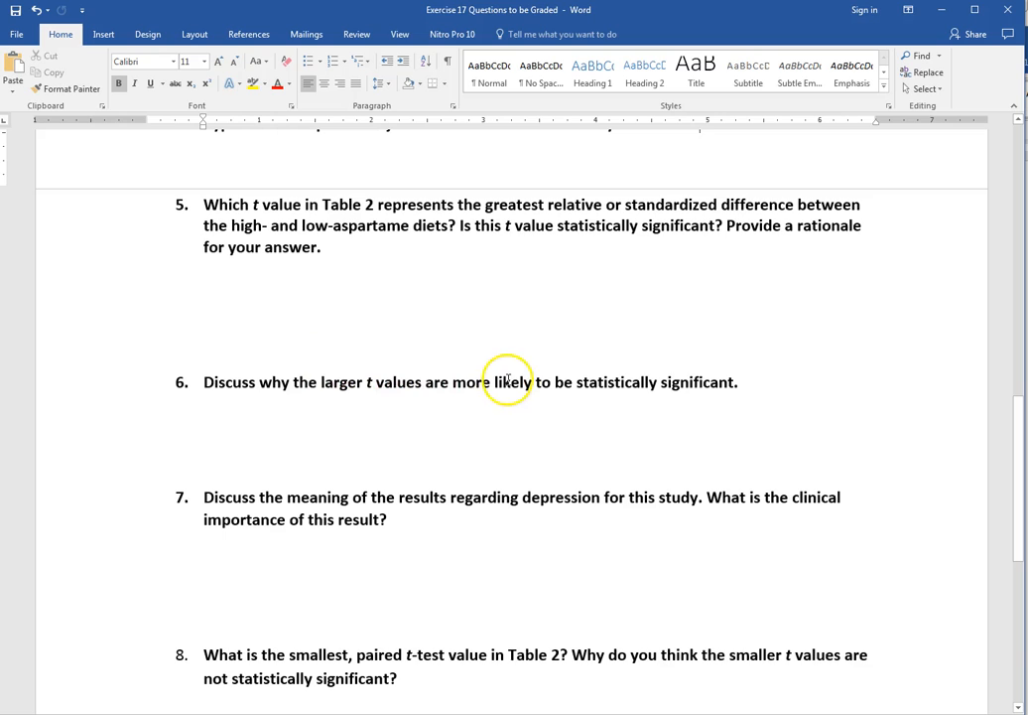
{"action": "mouse_move", "coordinate": [742, 374]}
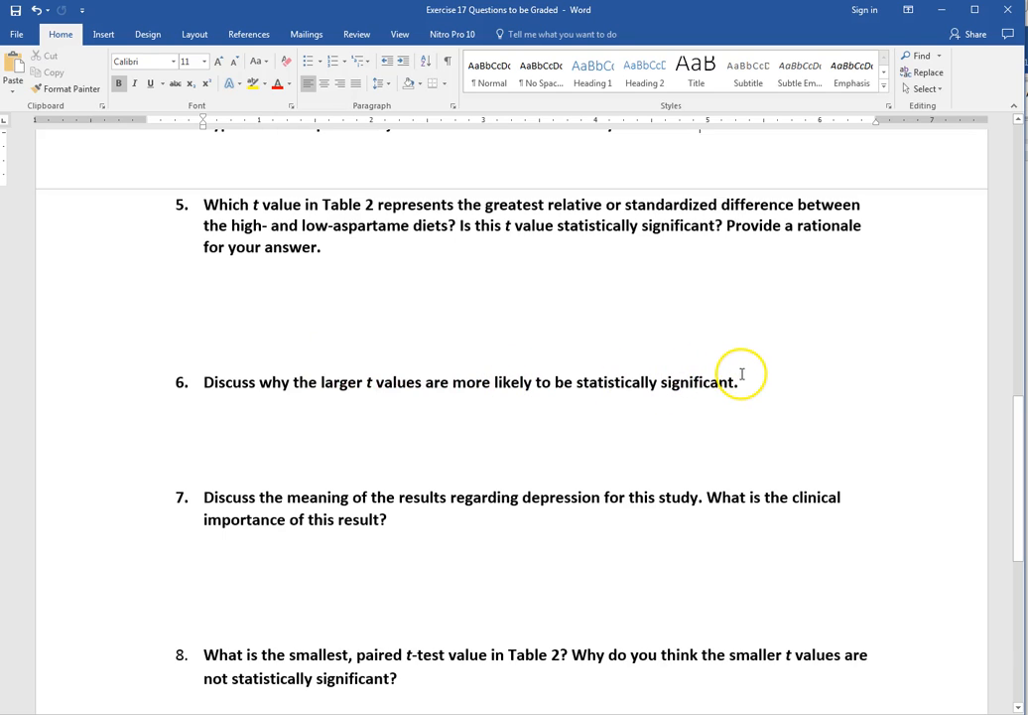
{"action": "mouse_move", "coordinate": [782, 392]}
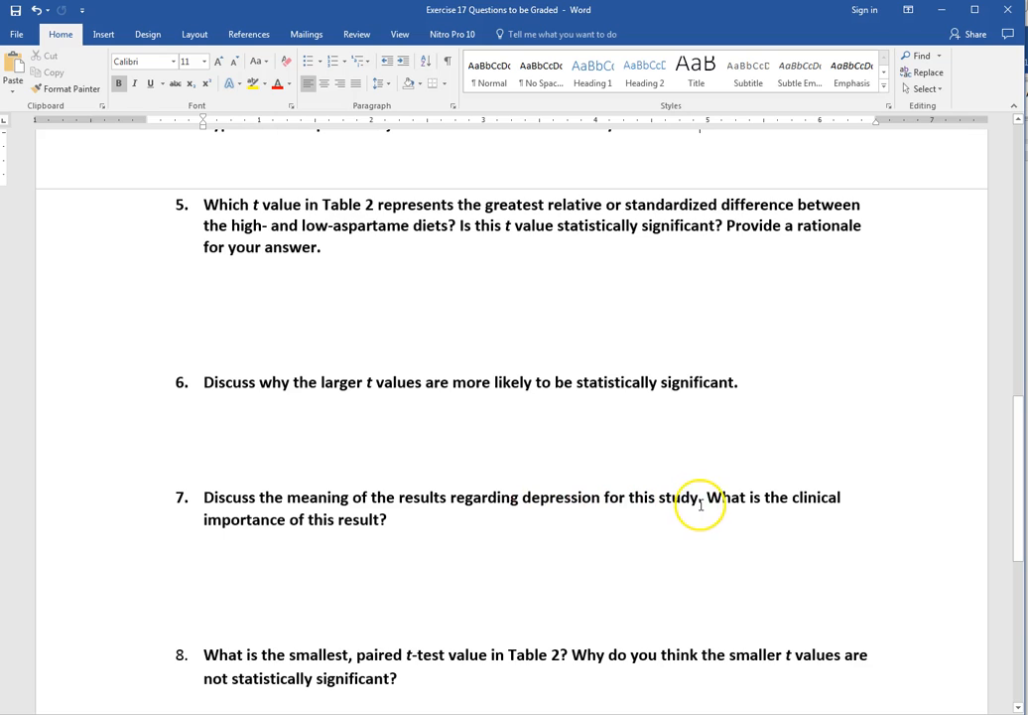
{"action": "mouse_move", "coordinate": [506, 544]}
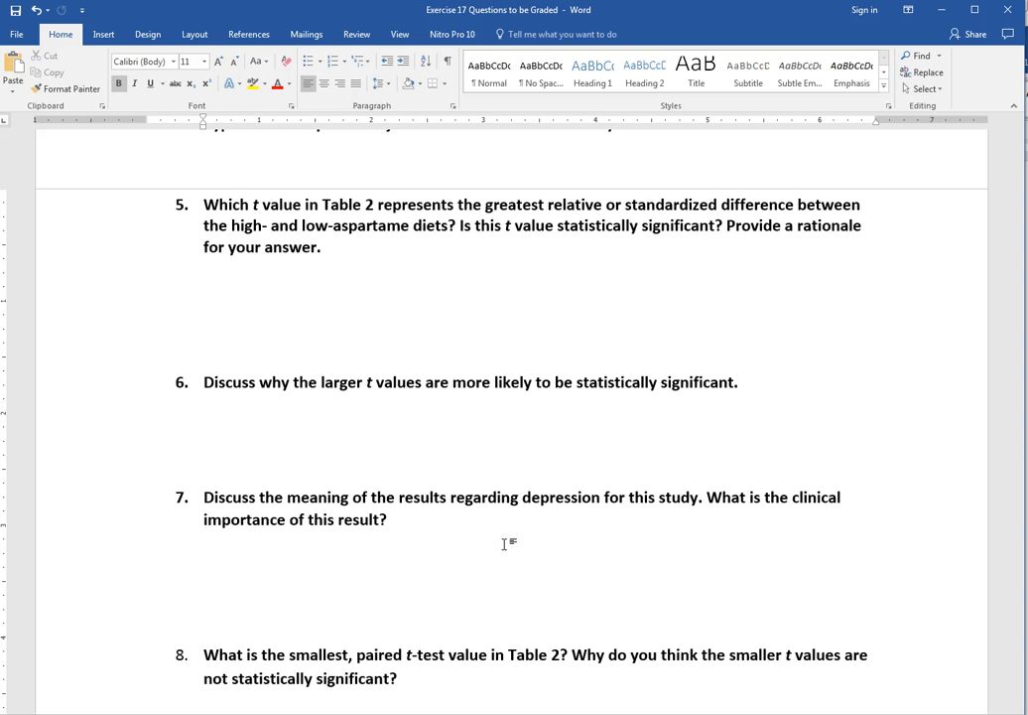
{"action": "left_click", "coordinate": [205, 543]}
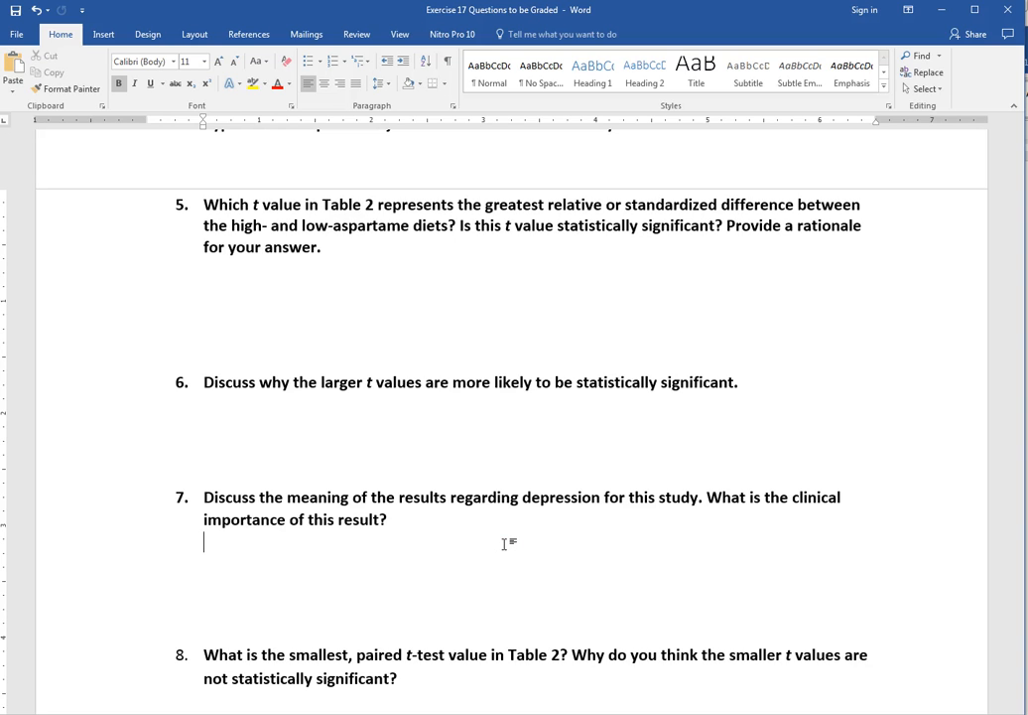
{"action": "scroll", "scroll_direction": "down", "scroll_amount": 3}
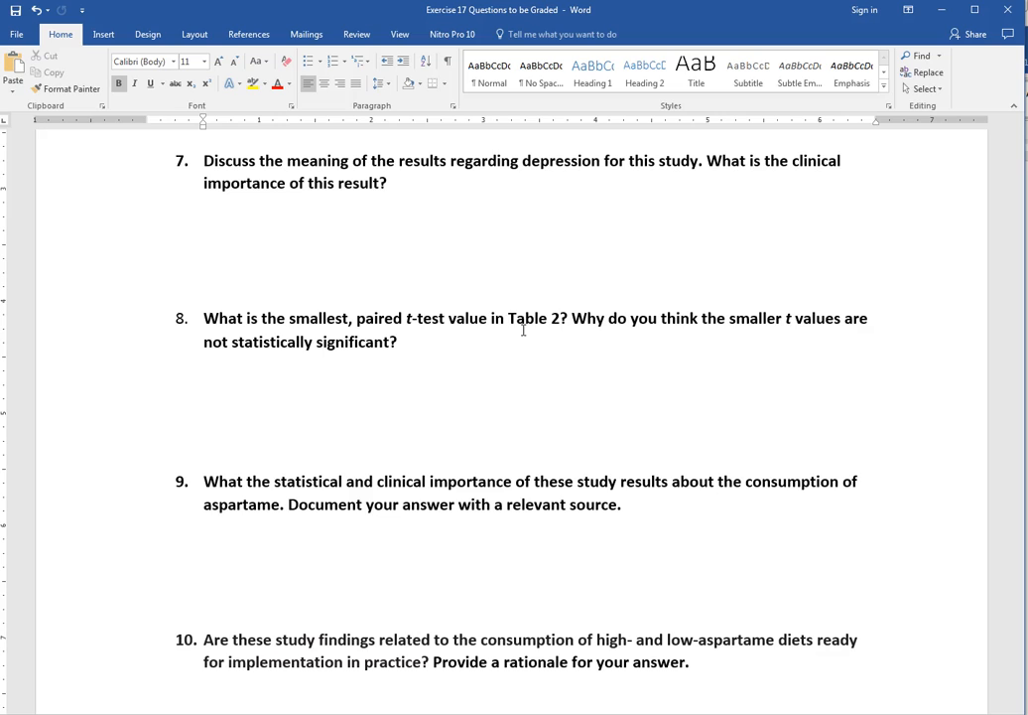
{"action": "left_click", "coordinate": [205, 205]}
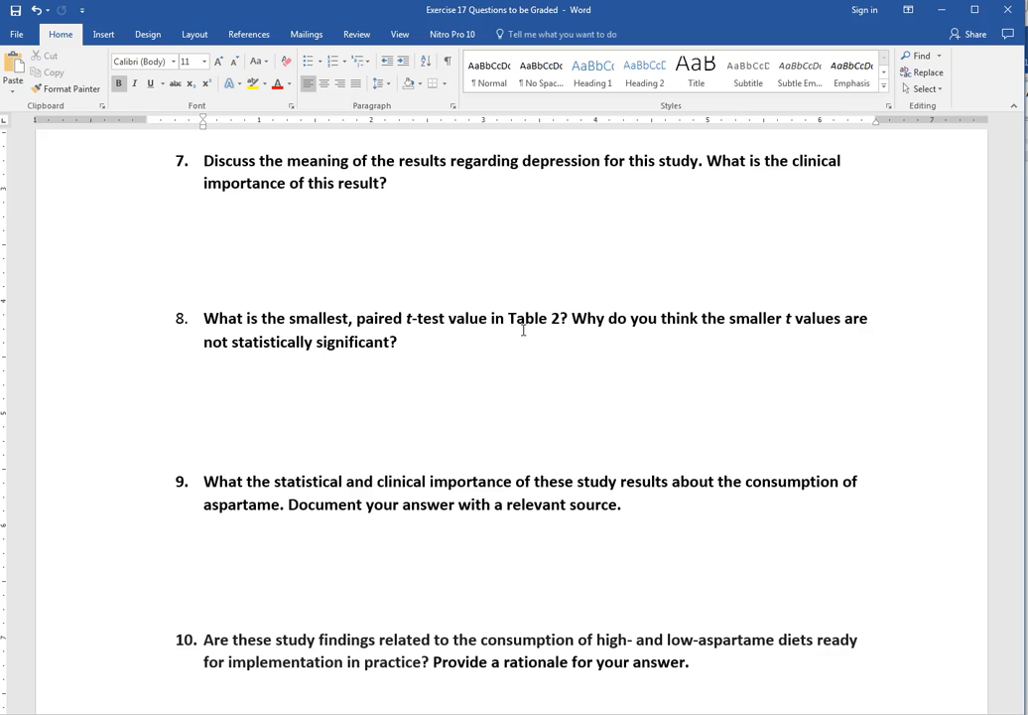
{"action": "left_click", "coordinate": [204, 205]}
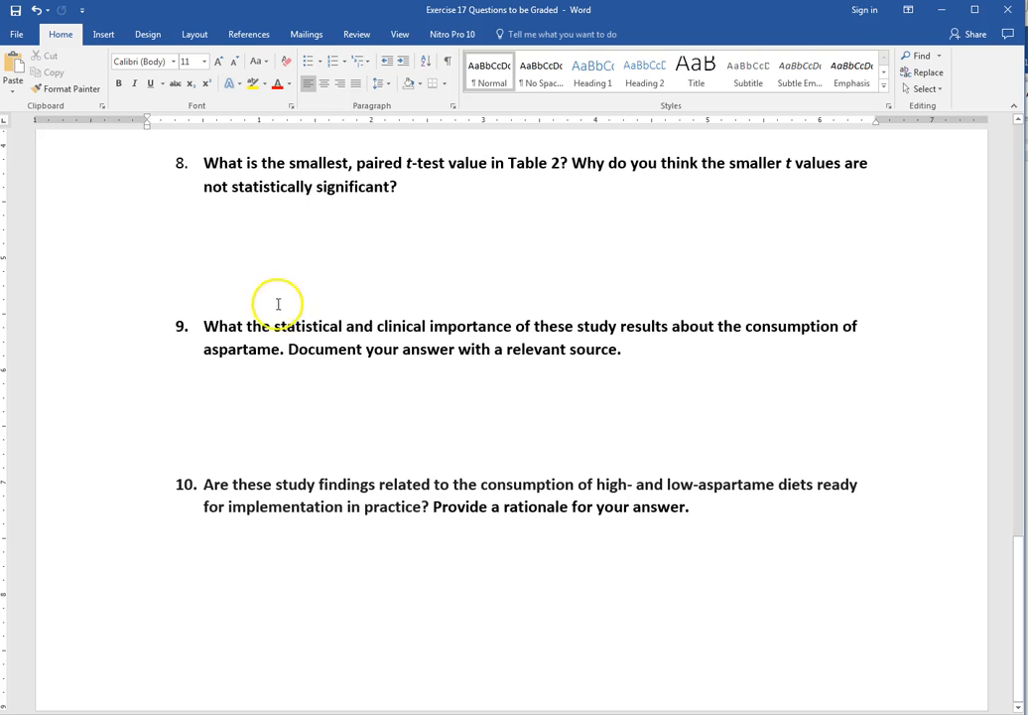
Replace 'What' with 'Discuss' at the start of question 9
{"action": "double_click", "coordinate": [222, 326]}
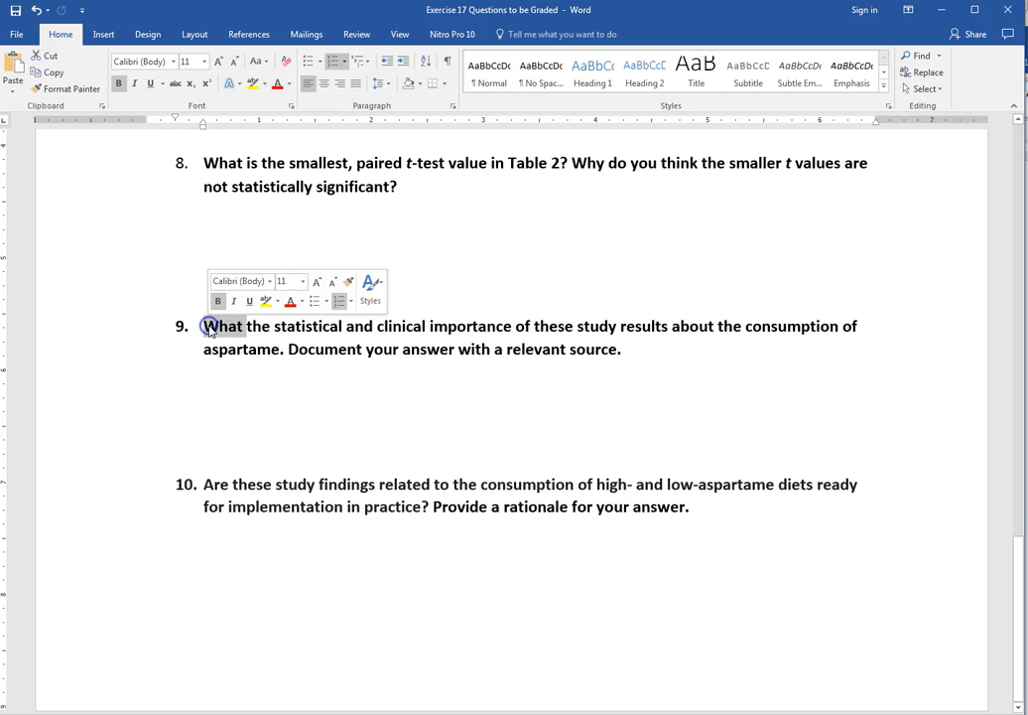
{"action": "type", "text": "Discuss"}
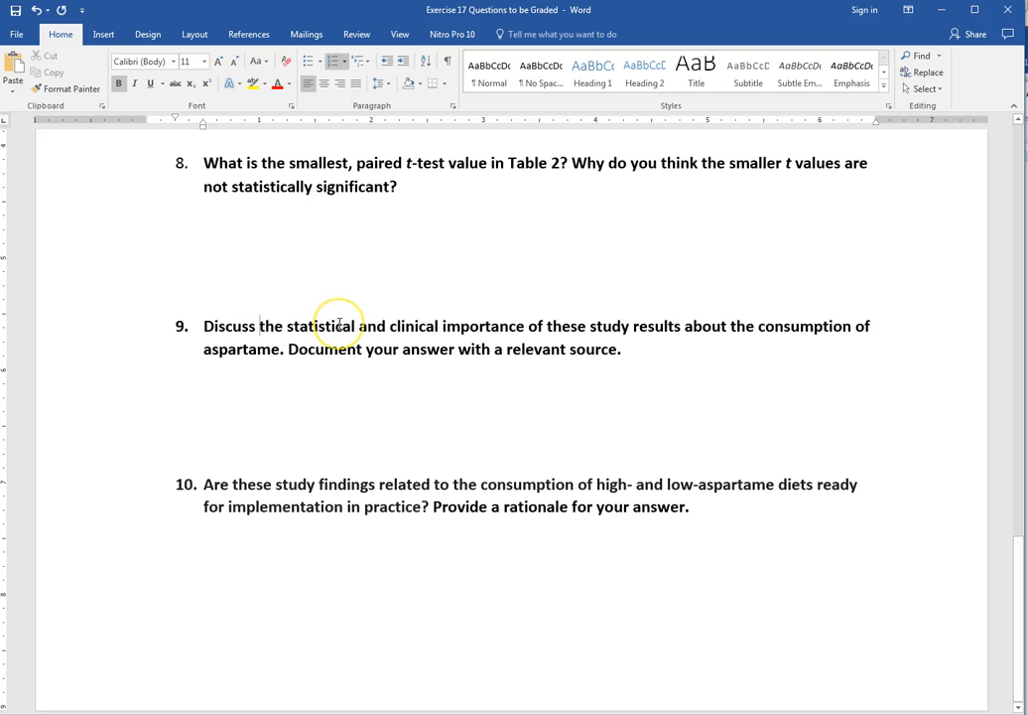
{"action": "left_click", "coordinate": [261, 326]}
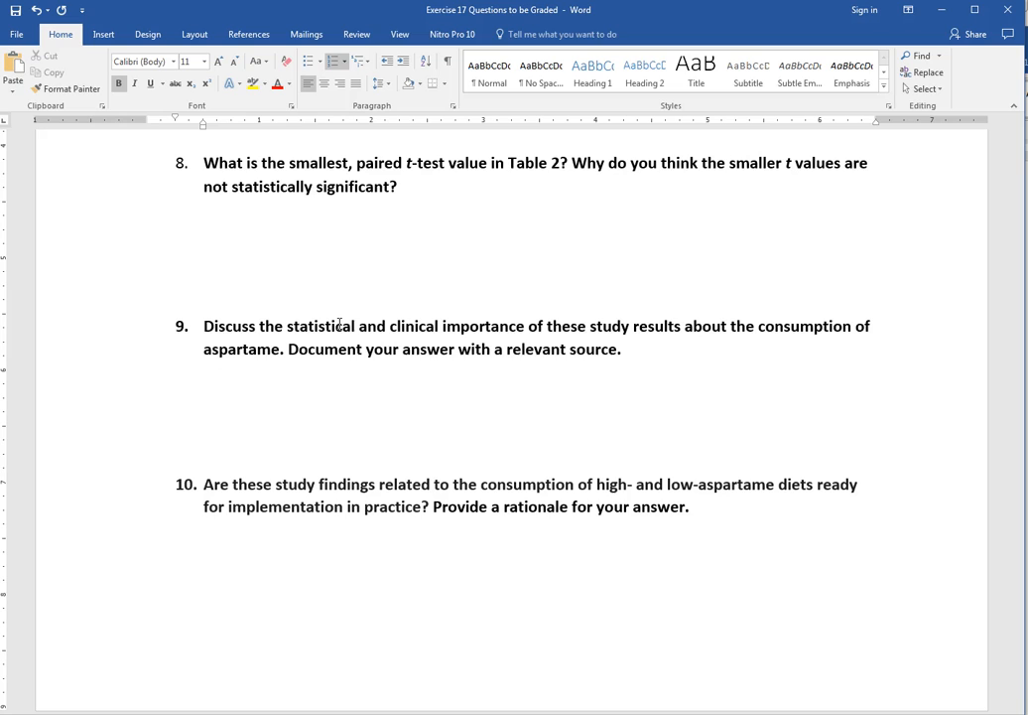
Open scholar.google.com in Chrome and search 'aspartame health risks'
{"action": "left_click", "coordinate": [260, 326]}
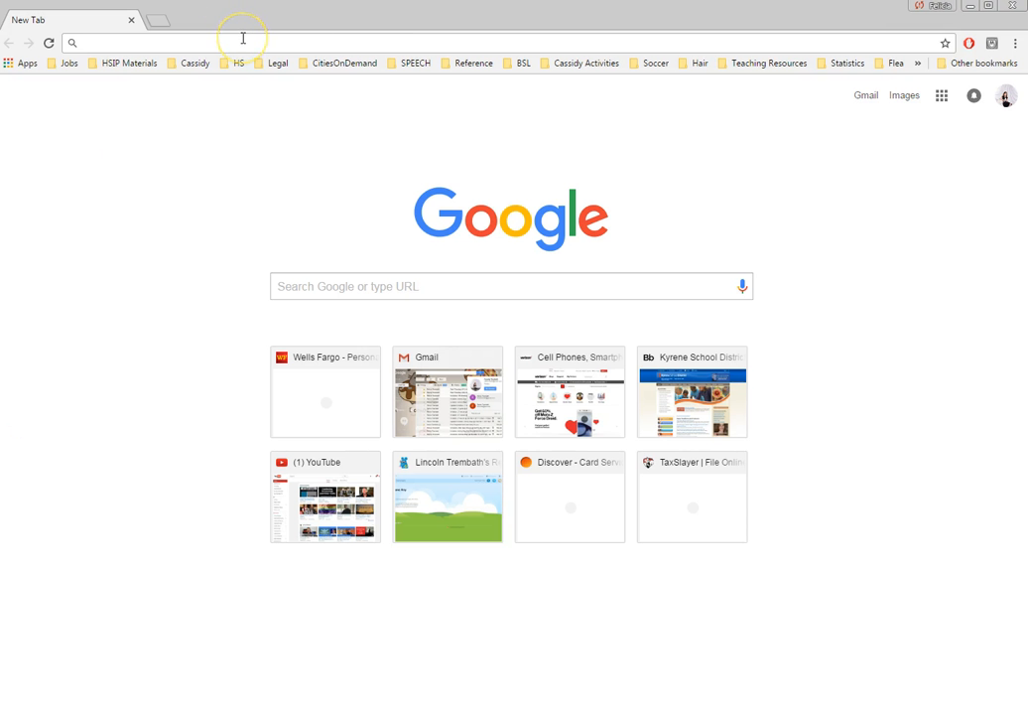
{"action": "type", "text": "scholar.google.com"}
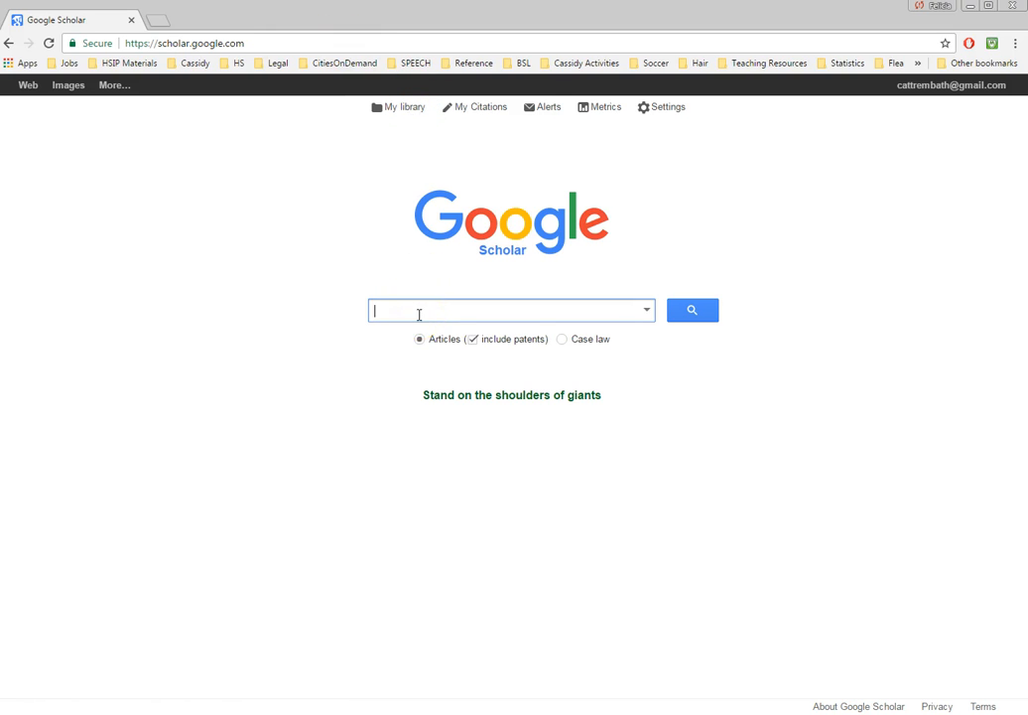
{"action": "left_click", "coordinate": [496, 309]}
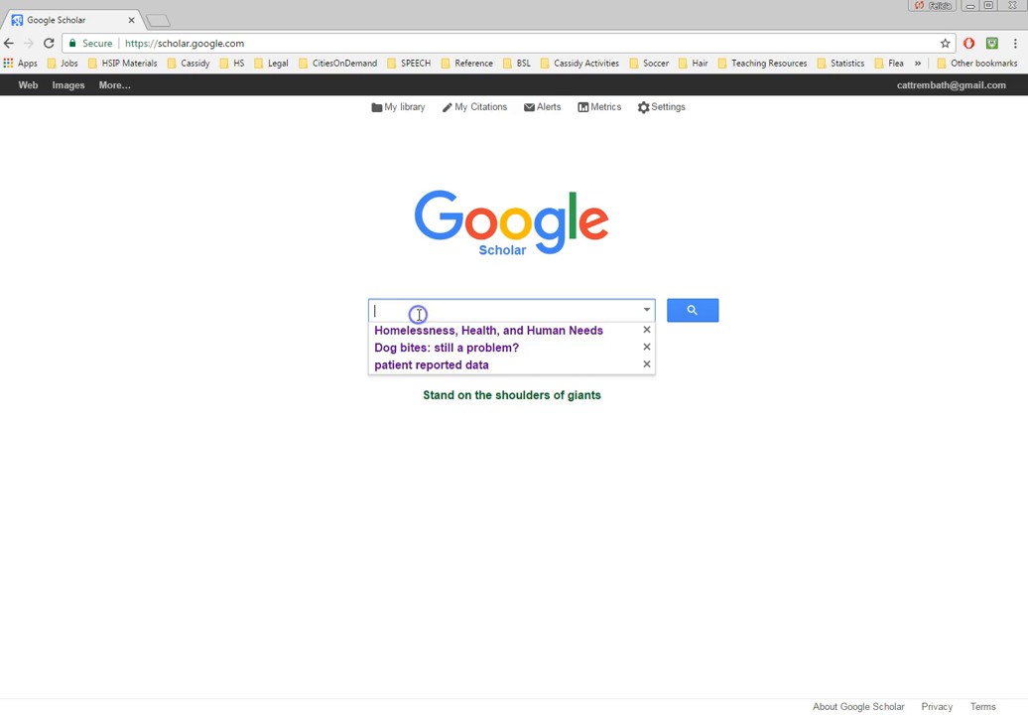
{"action": "type", "text": "aspartame health risks"}
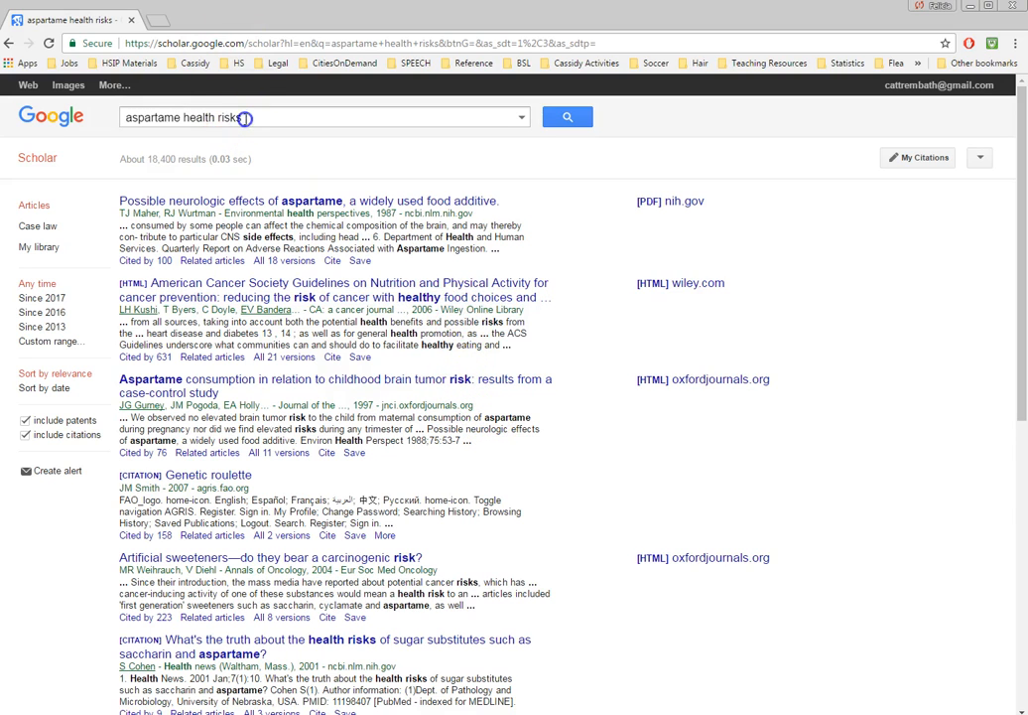
Change the Google Scholar query to 'aspartame fibromyalgia'
{"action": "type", "text": "aspartame fibromyalgia"}
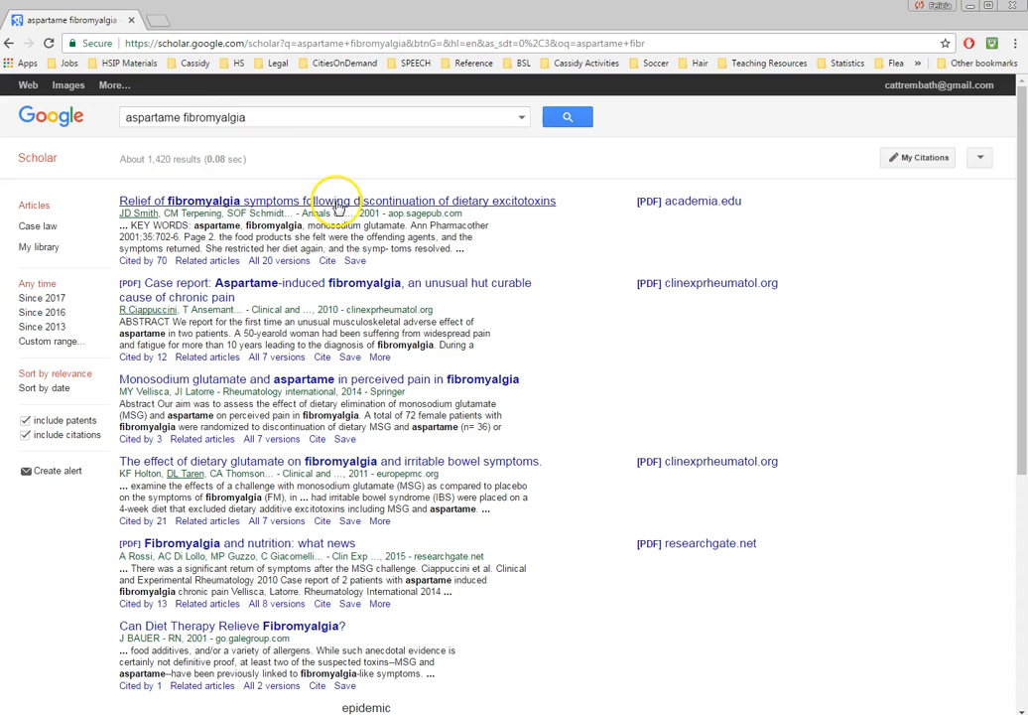
{"action": "mouse_move", "coordinate": [350, 295]}
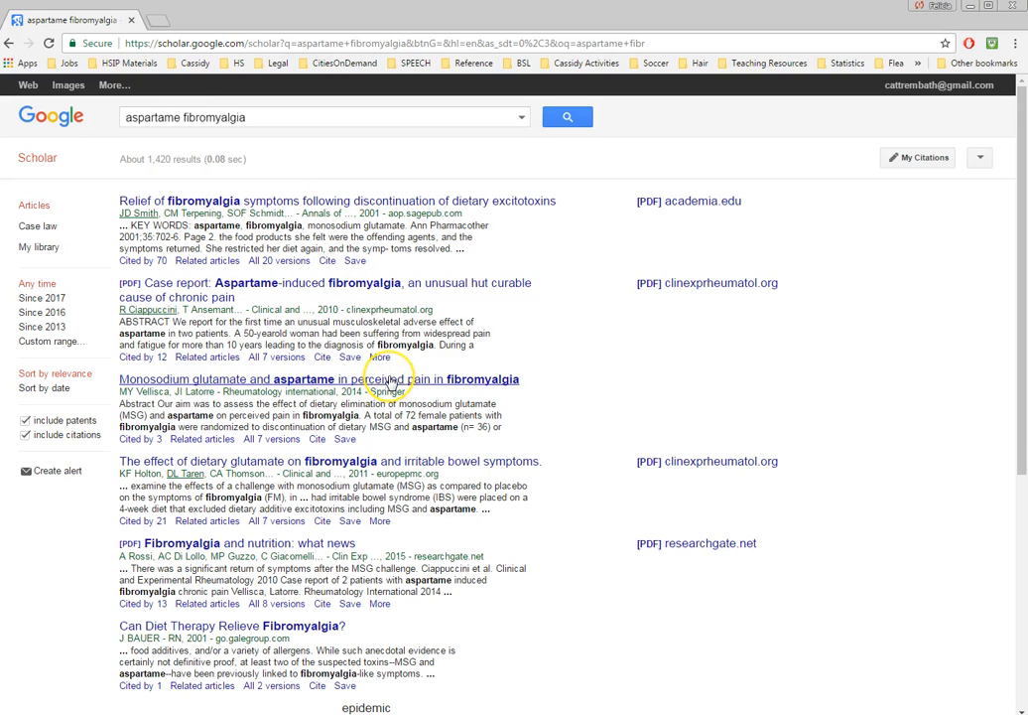
{"action": "mouse_move", "coordinate": [389, 379]}
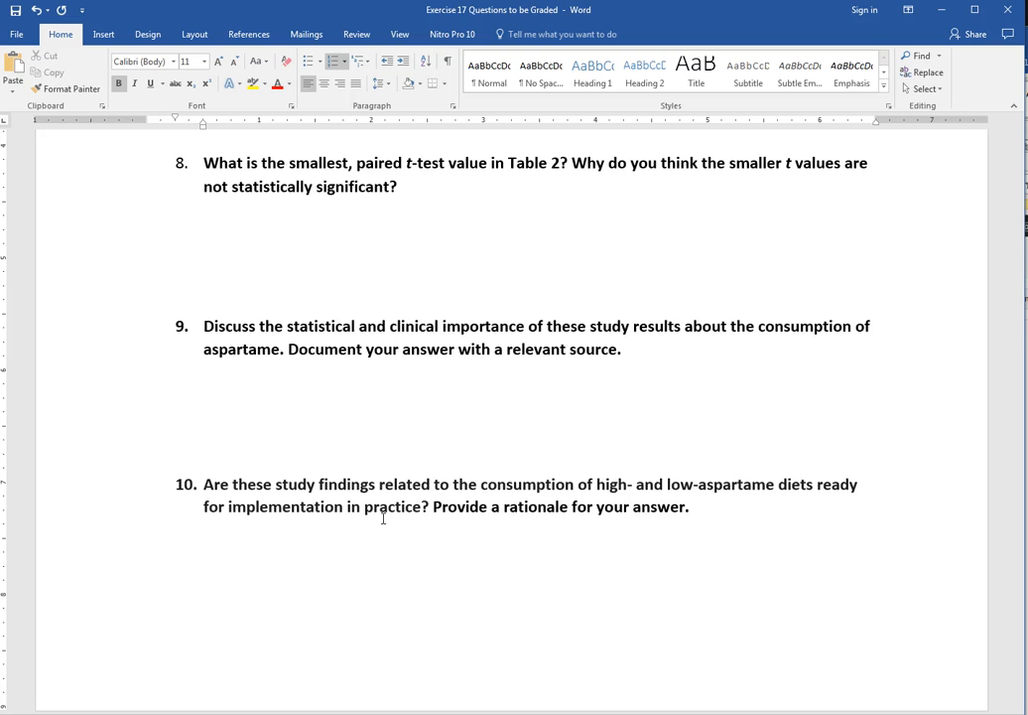
{"action": "left_click", "coordinate": [260, 325]}
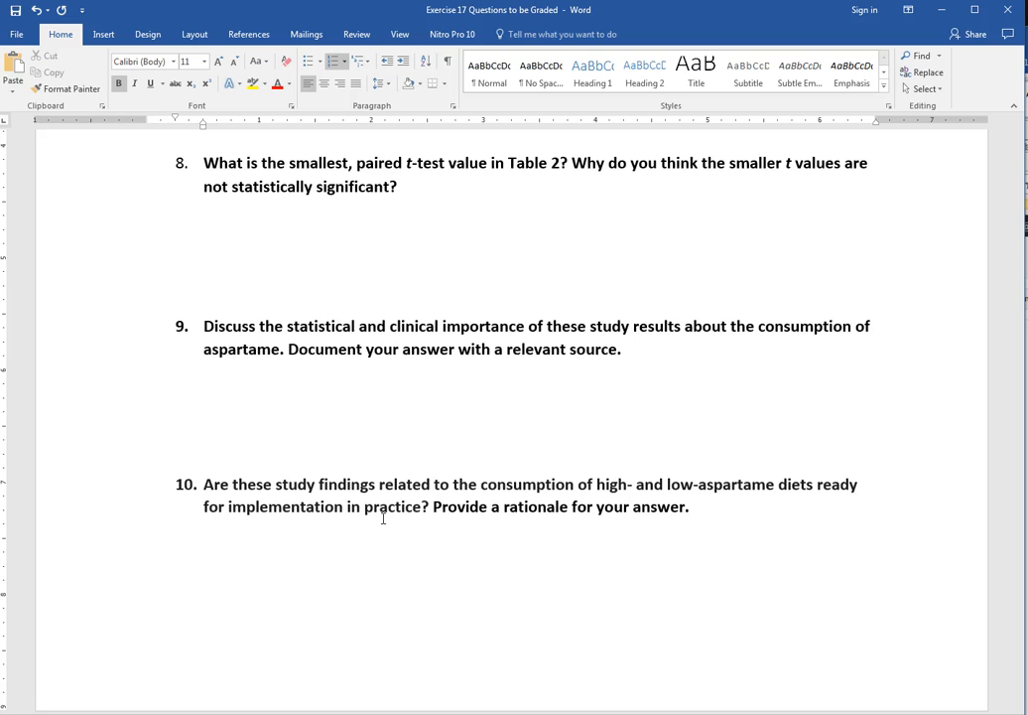
{"action": "left_click", "coordinate": [259, 325]}
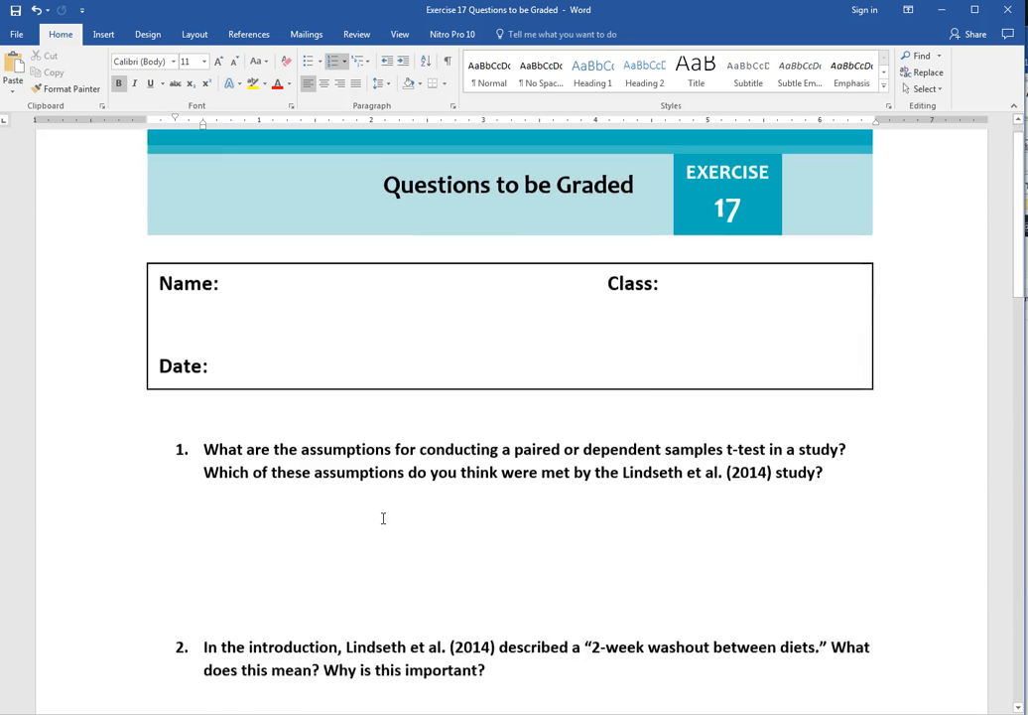
In Save As, extend the file name to 'Exercise 17 Questions to be Graded_Johnson'
{"action": "left_click", "coordinate": [16, 34]}
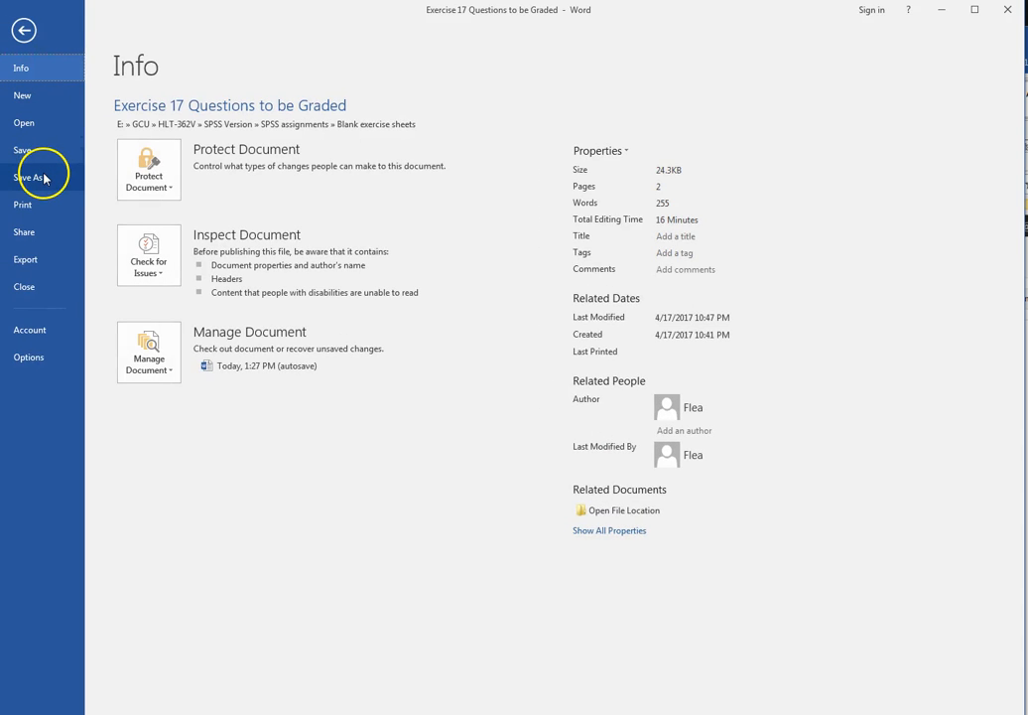
{"action": "left_click", "coordinate": [29, 176]}
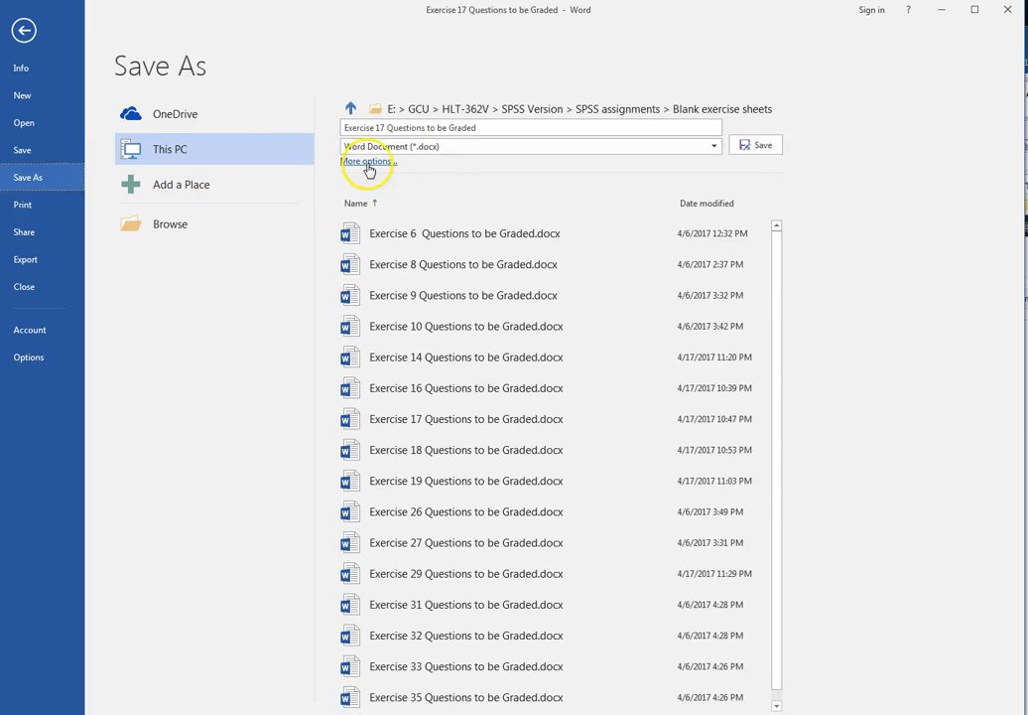
{"action": "left_click", "coordinate": [530, 127]}
{"action": "type", "text": "_"}
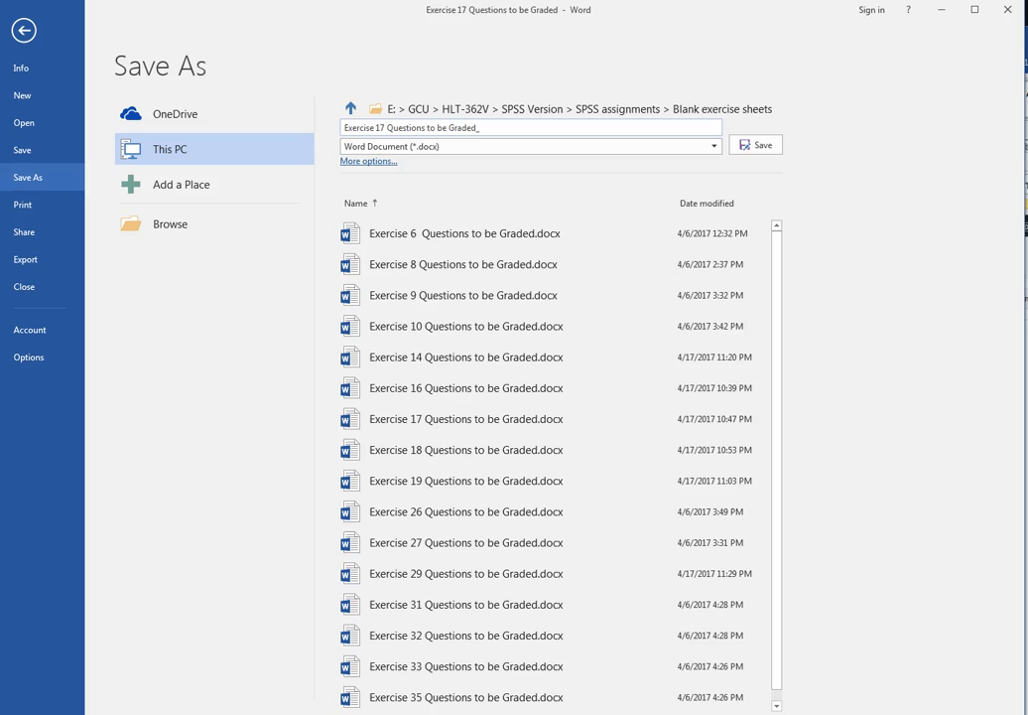
{"action": "type", "text": "Johnson"}
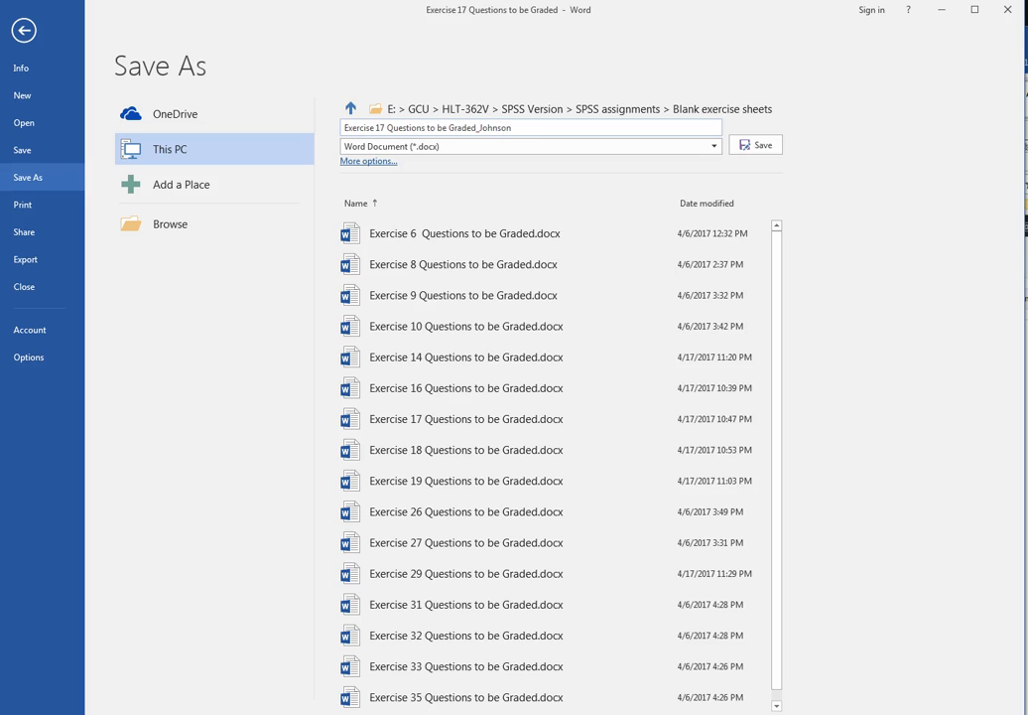
{"action": "mouse_move", "coordinate": [617, 104]}
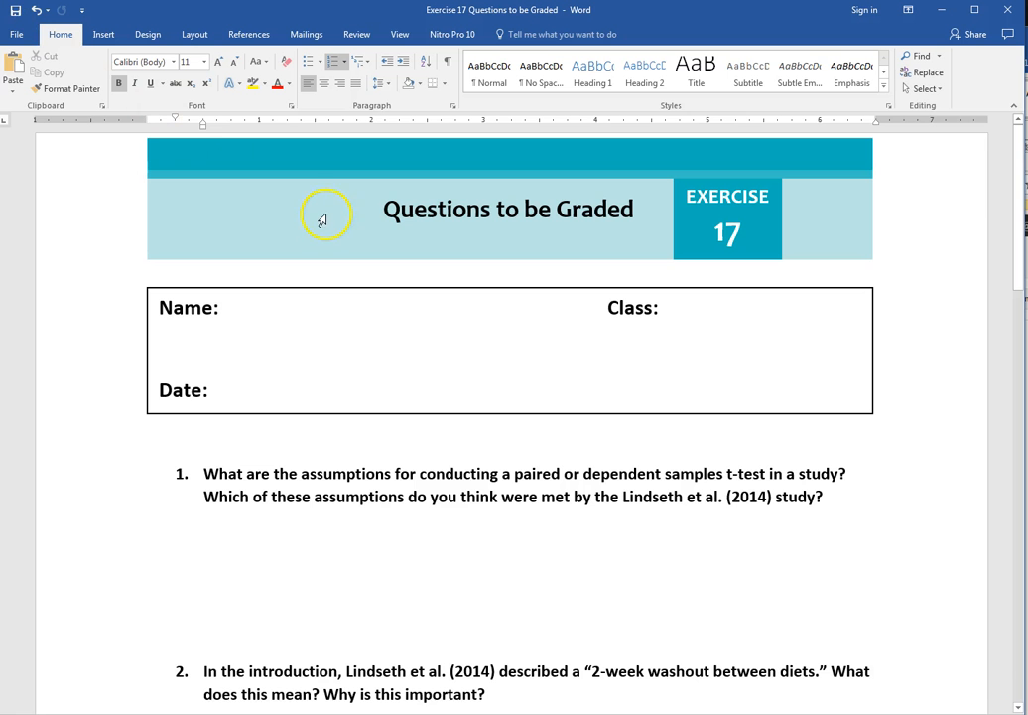
{"action": "mouse_move", "coordinate": [354, 459]}
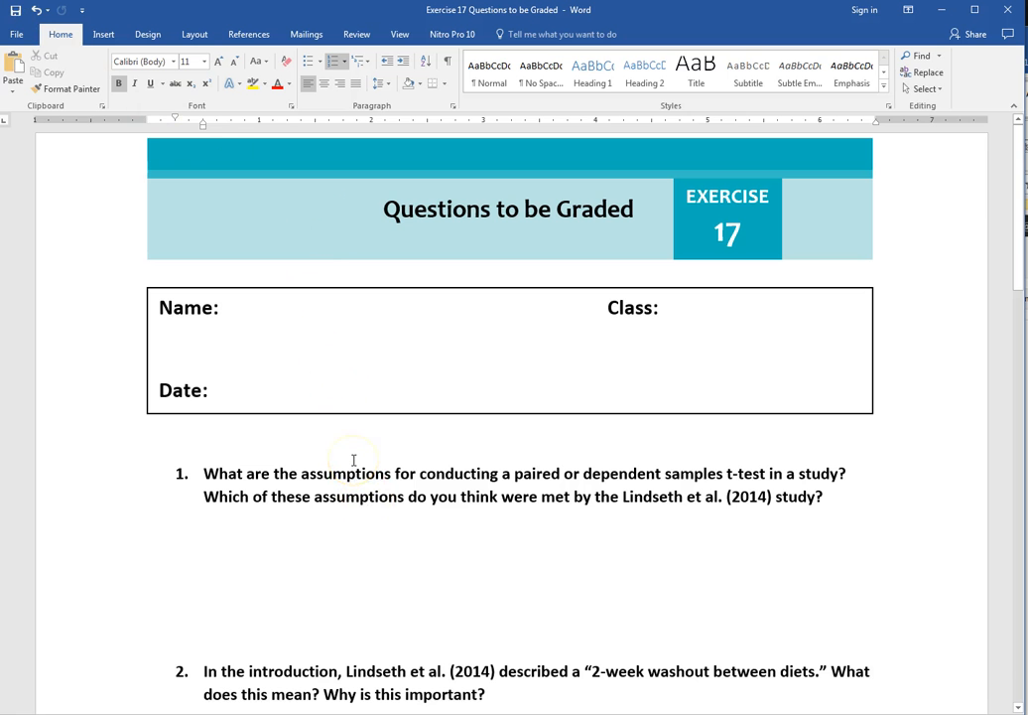